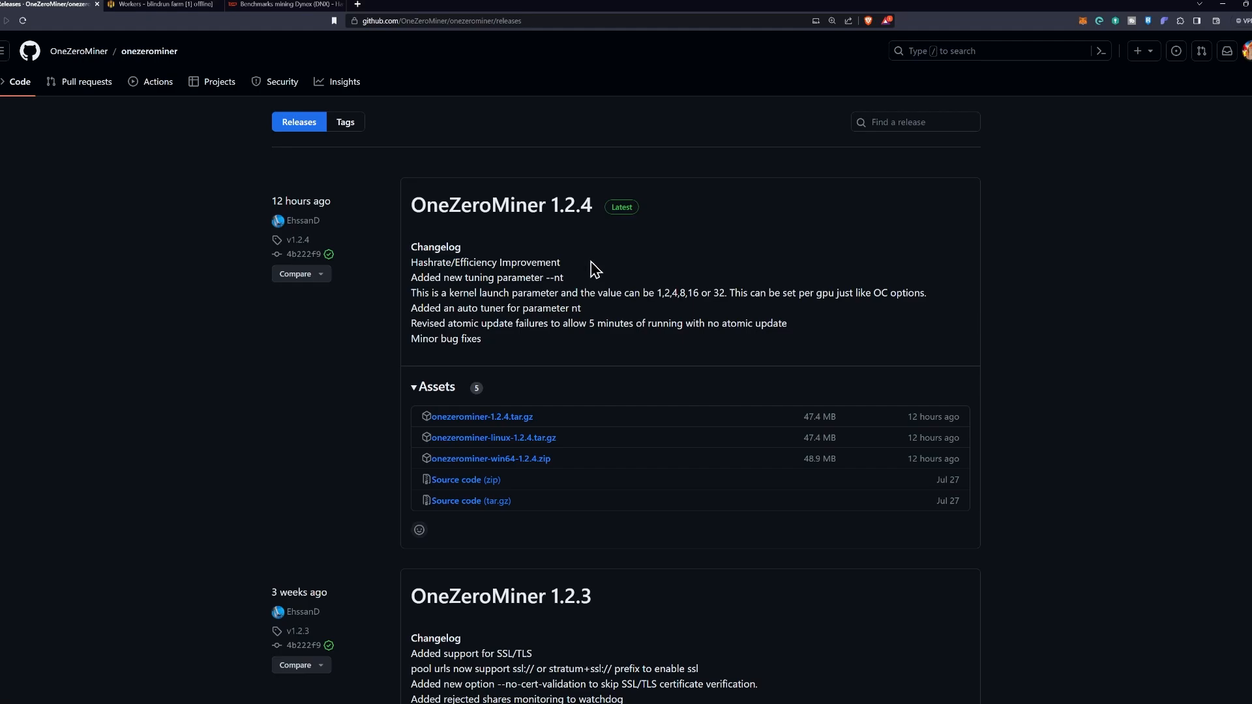
mouse_move(622, 268)
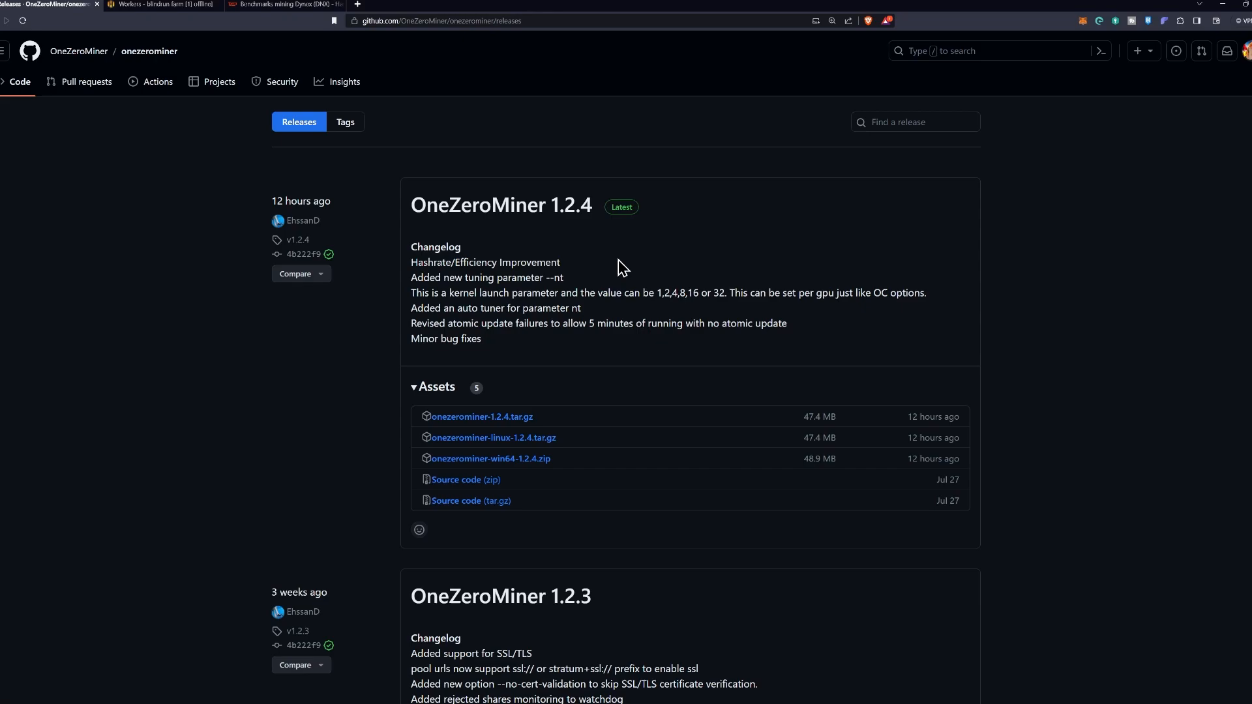
mouse_move(624, 266)
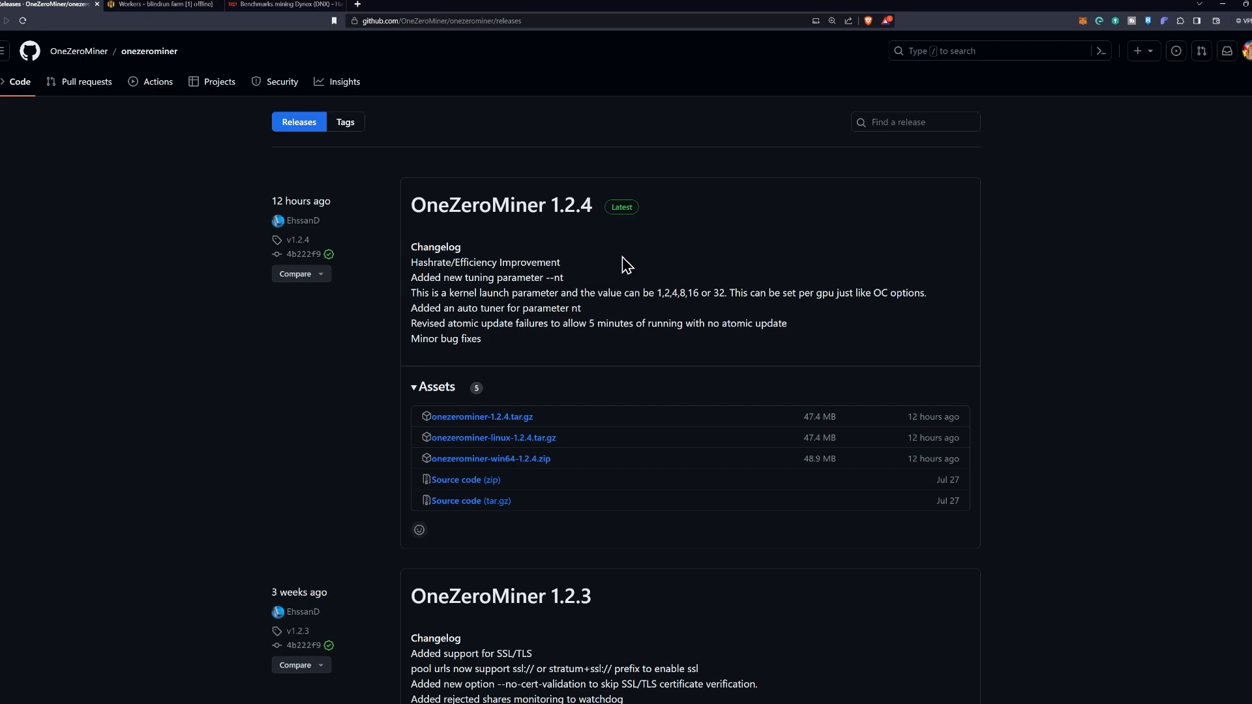
mouse_move(681, 279)
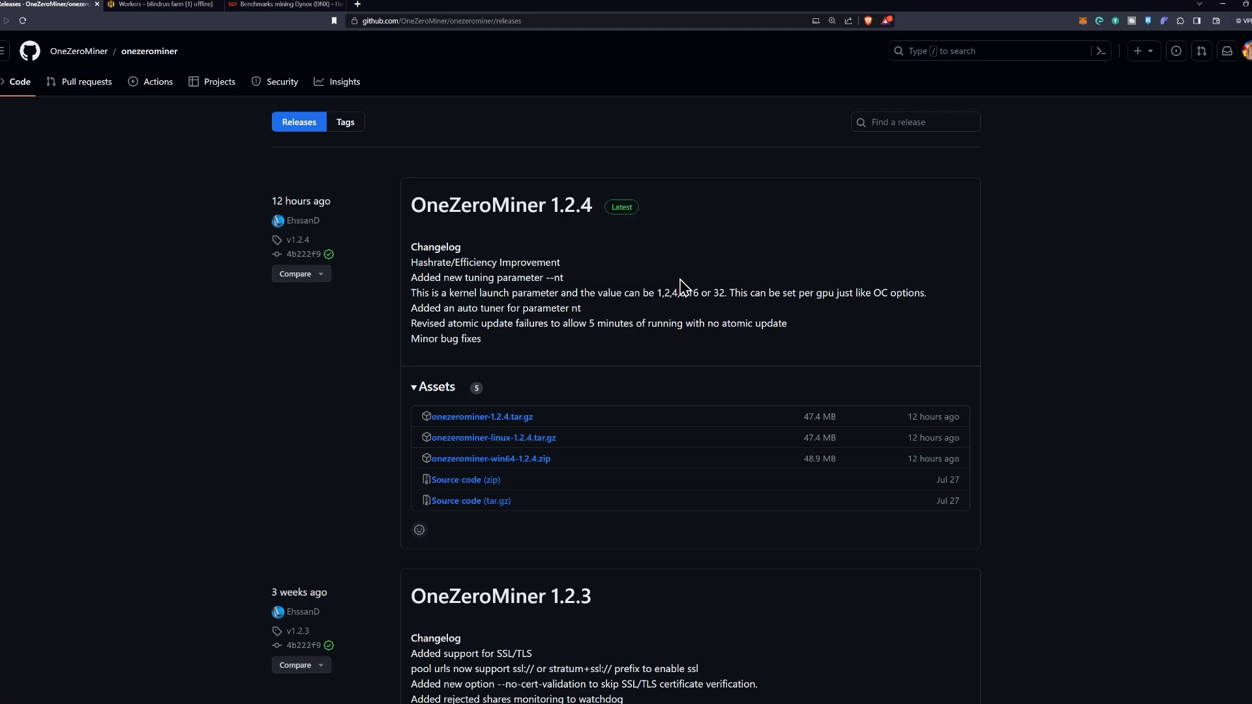
From the farm's Workers list, expand and enter the Soat-1660S rig with its eleven GTX 1660 SUPER cards
left_click(160, 5)
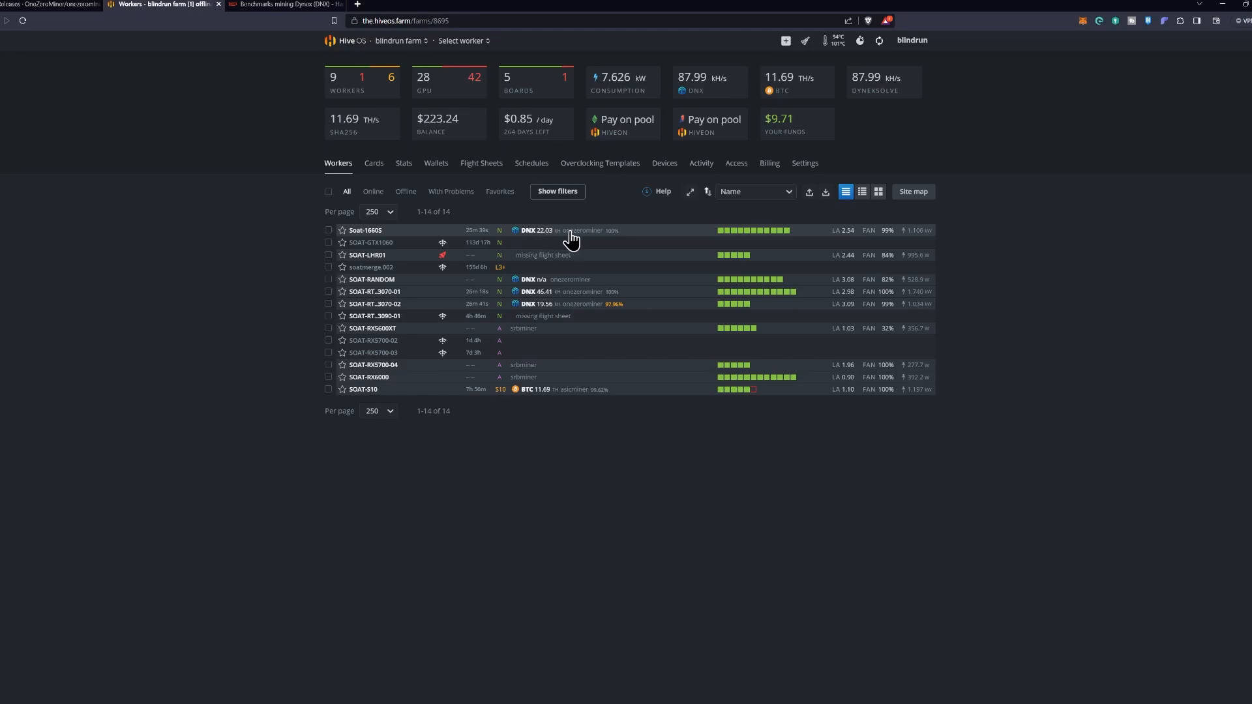
left_click(365, 230)
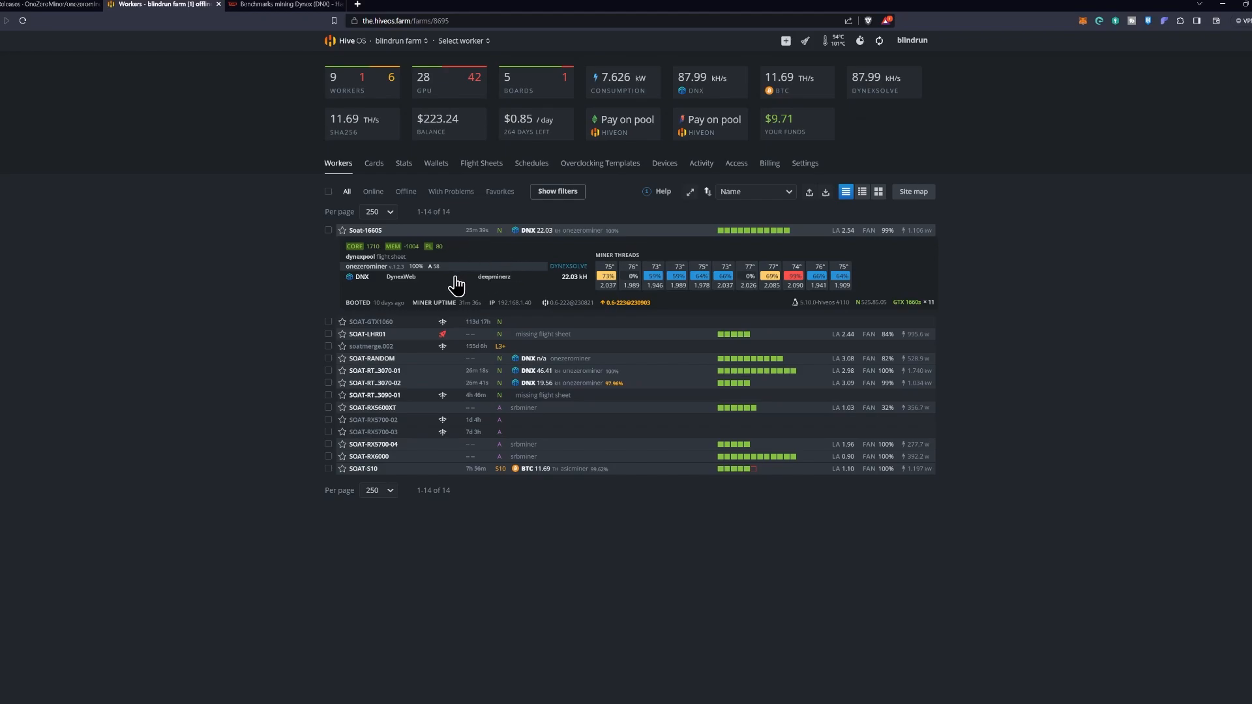
left_click(365, 229)
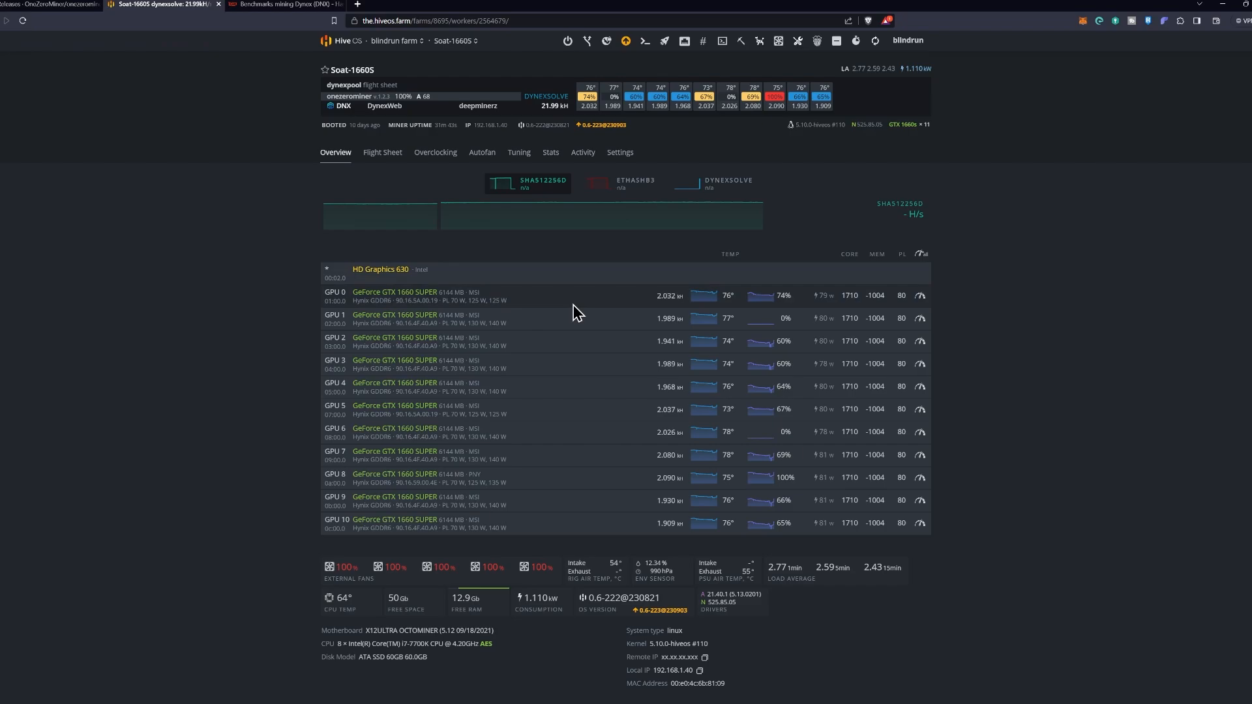
mouse_move(647, 312)
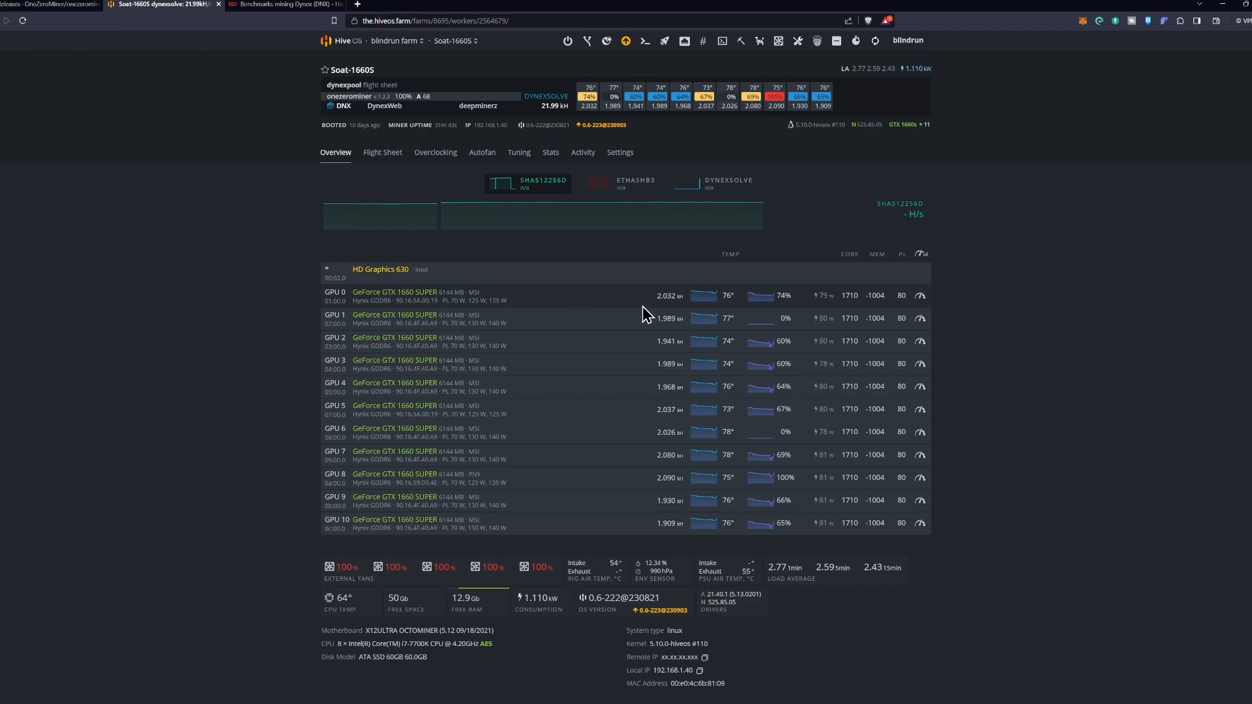
mouse_move(644, 313)
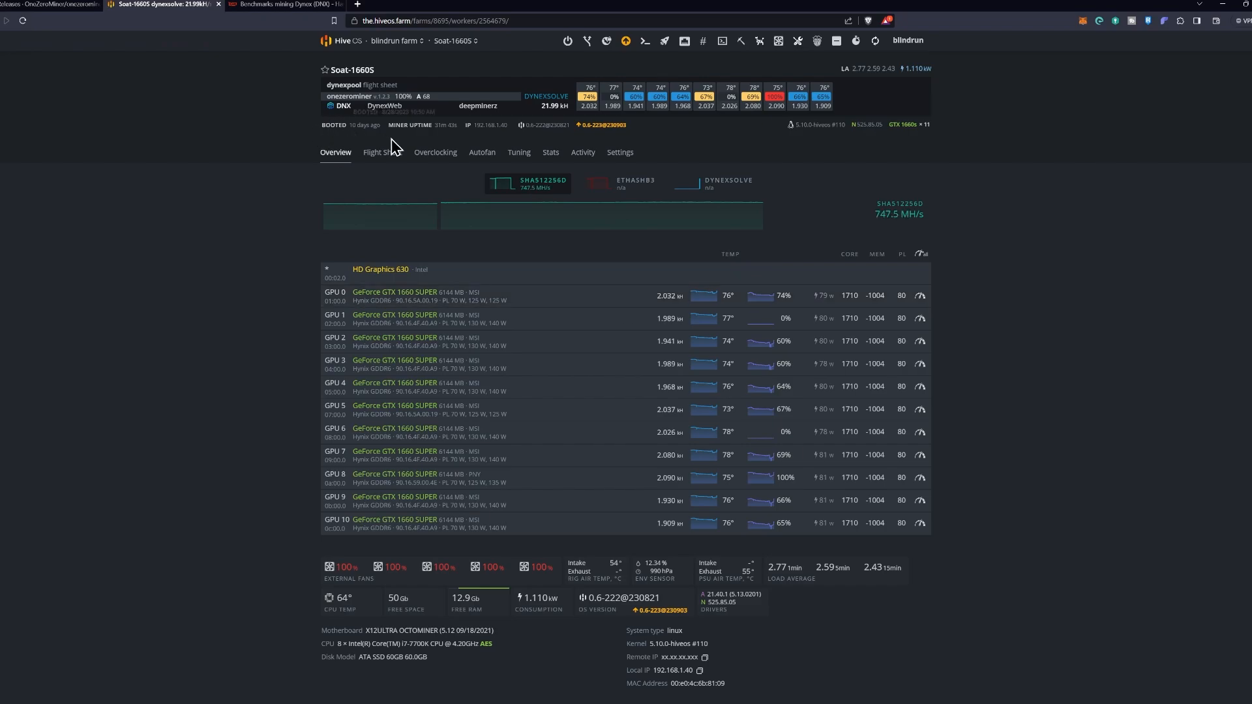
mouse_move(721, 40)
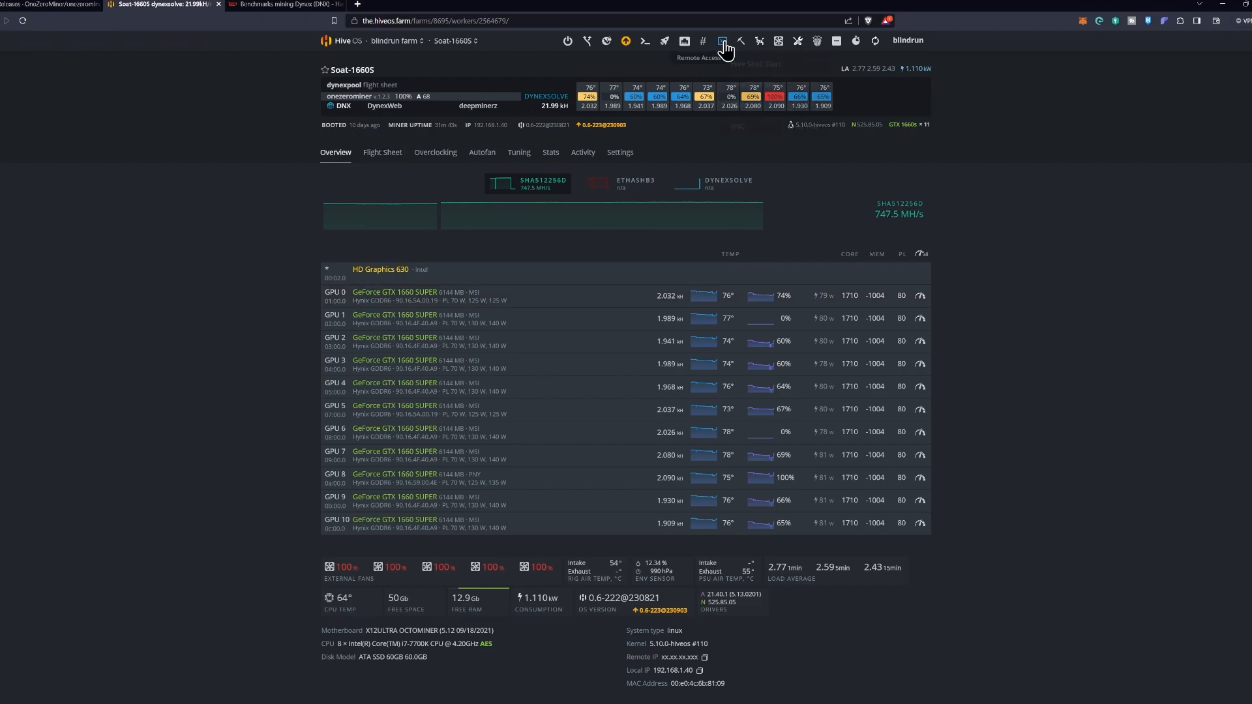
Request a Hive Shell remote-access session for the Soat-1660S rig
left_click(721, 41)
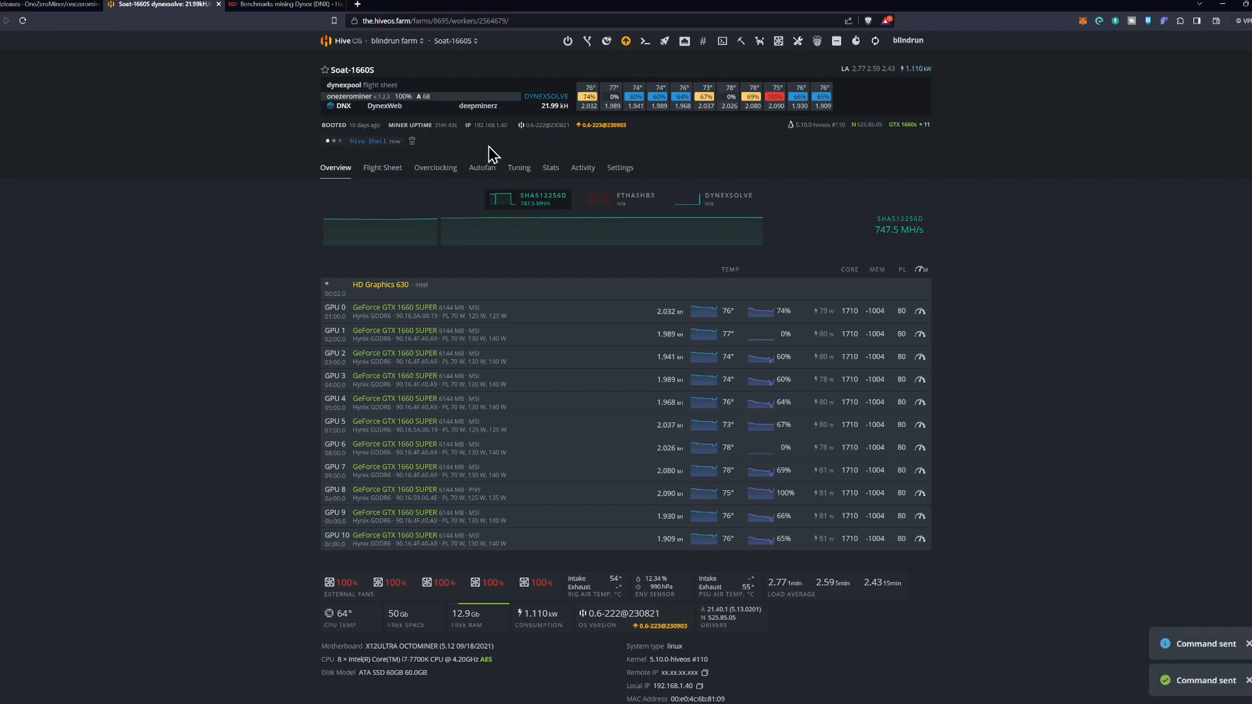
mouse_move(952, 326)
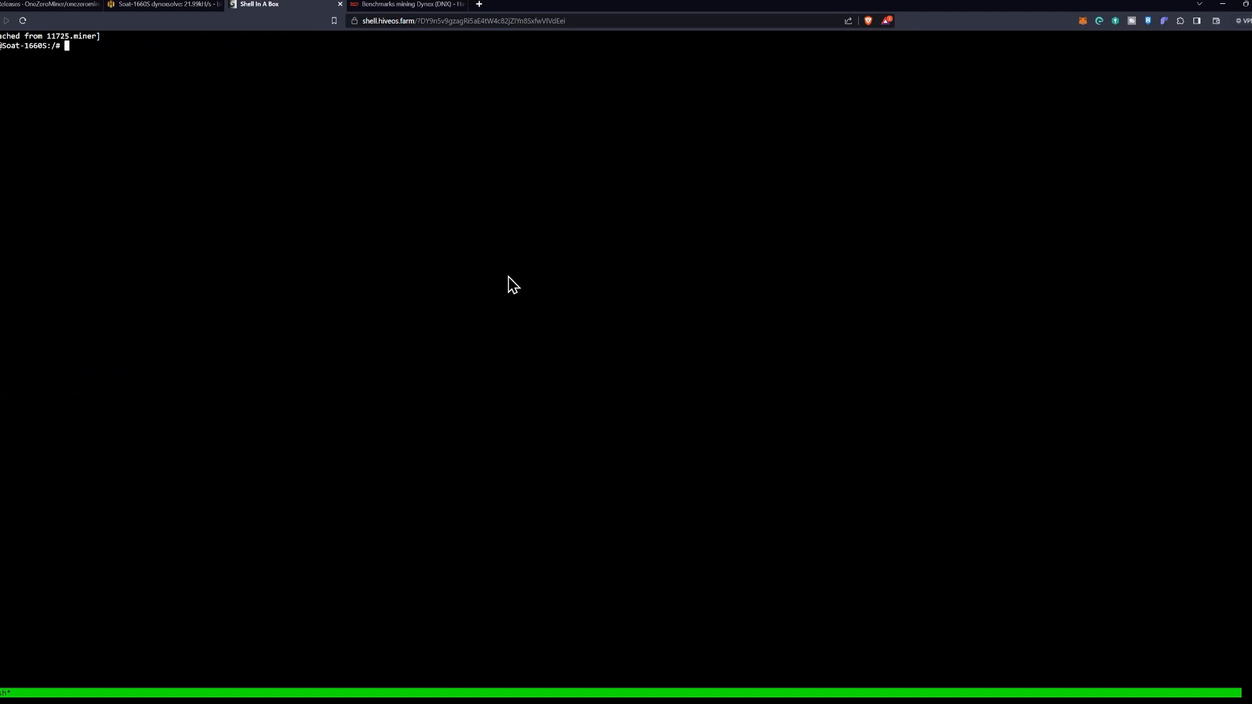
Paste and run the OneZeroMiner update-and-restart command in the Soat-1660S terminal
left_click(271, 140)
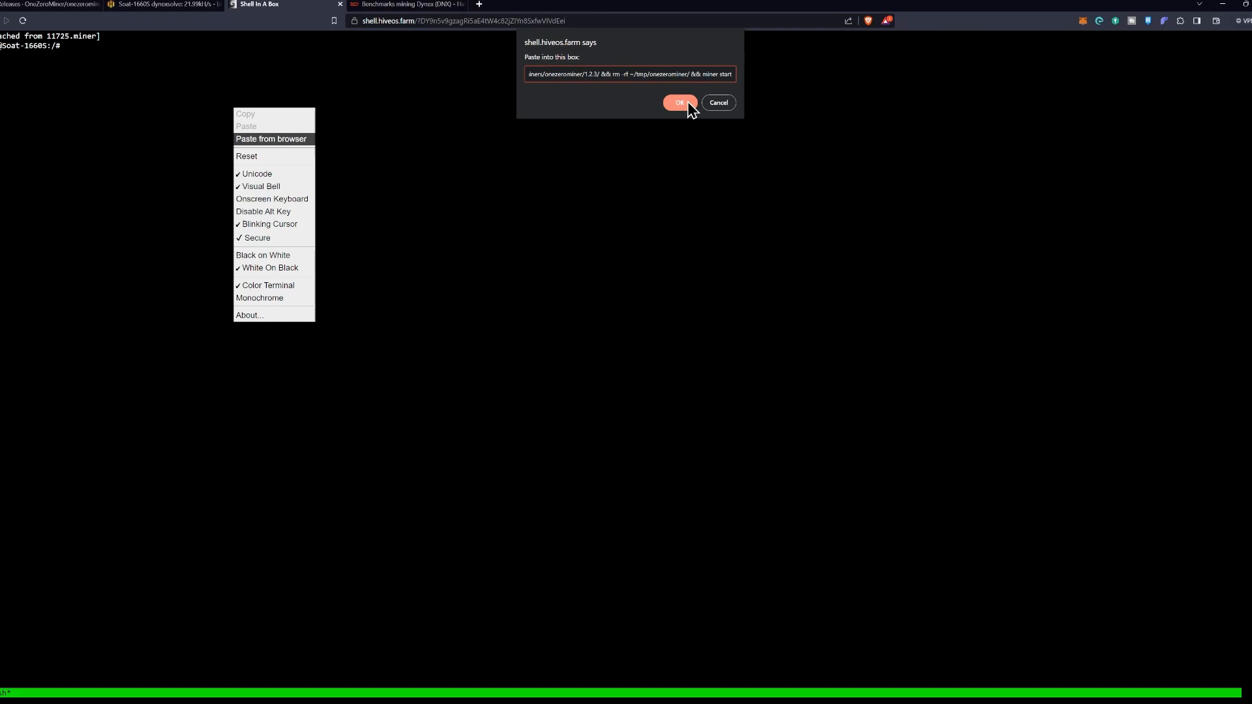
left_click(678, 102)
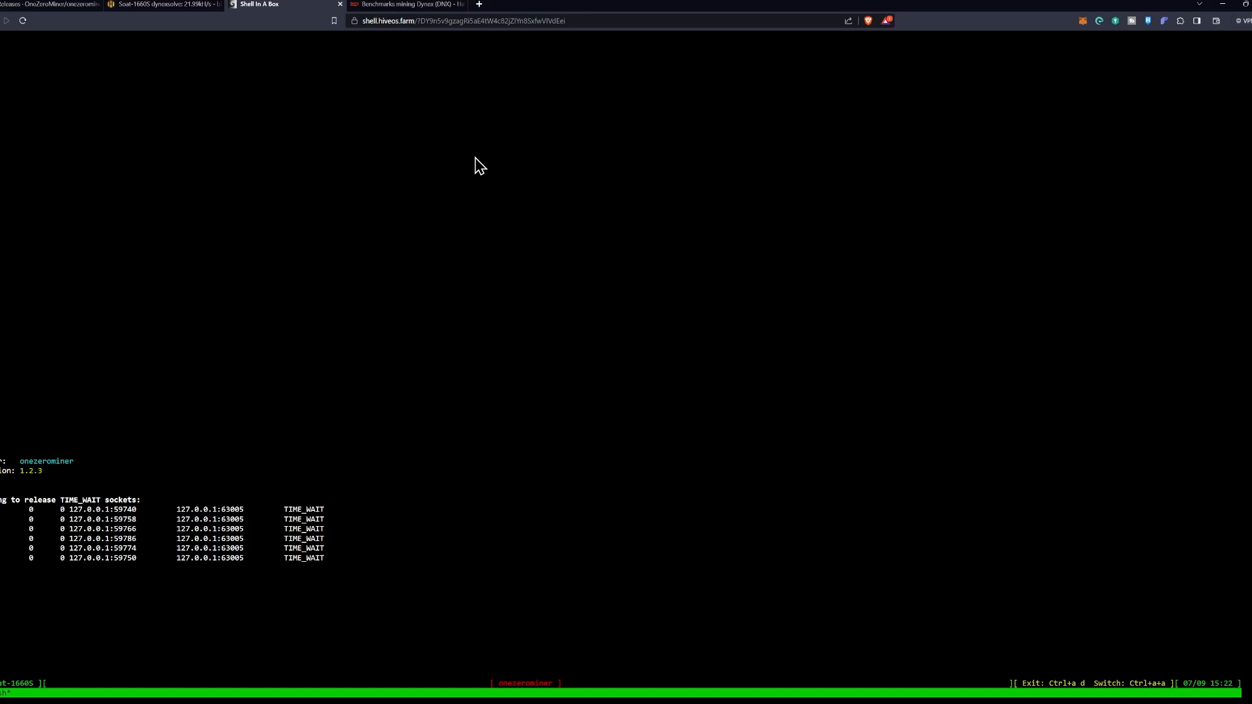
mouse_move(301, 74)
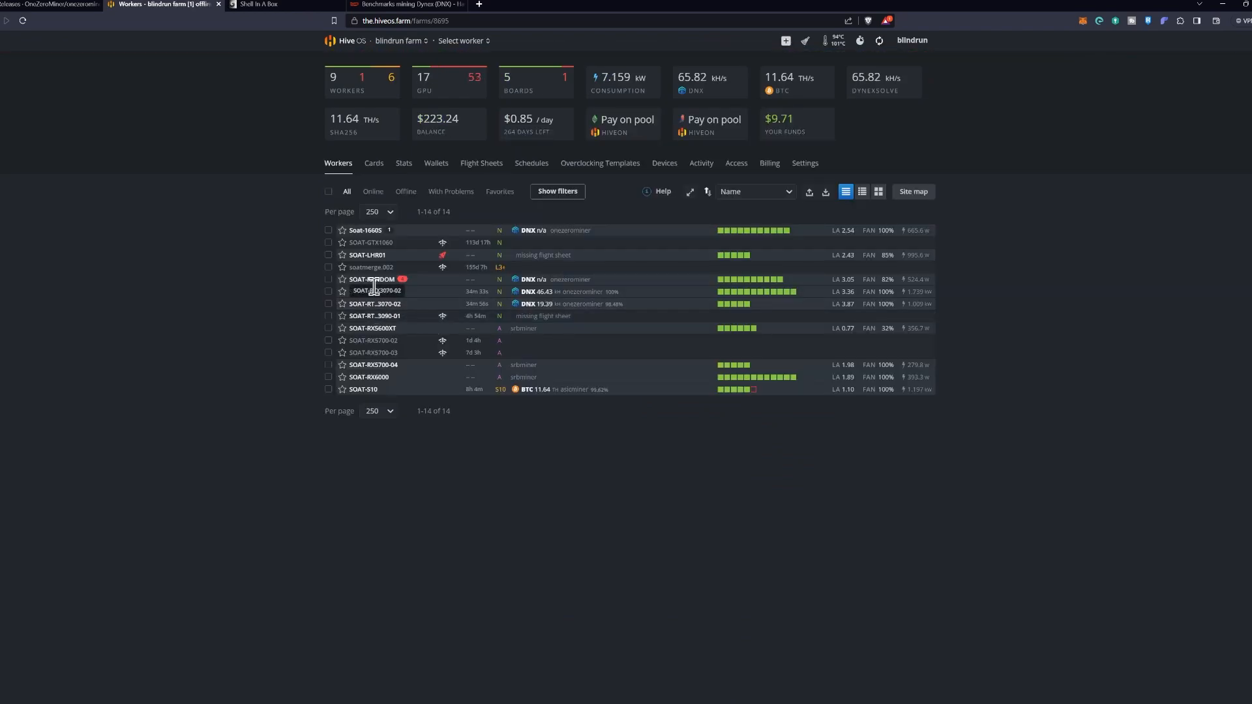
mouse_move(421, 300)
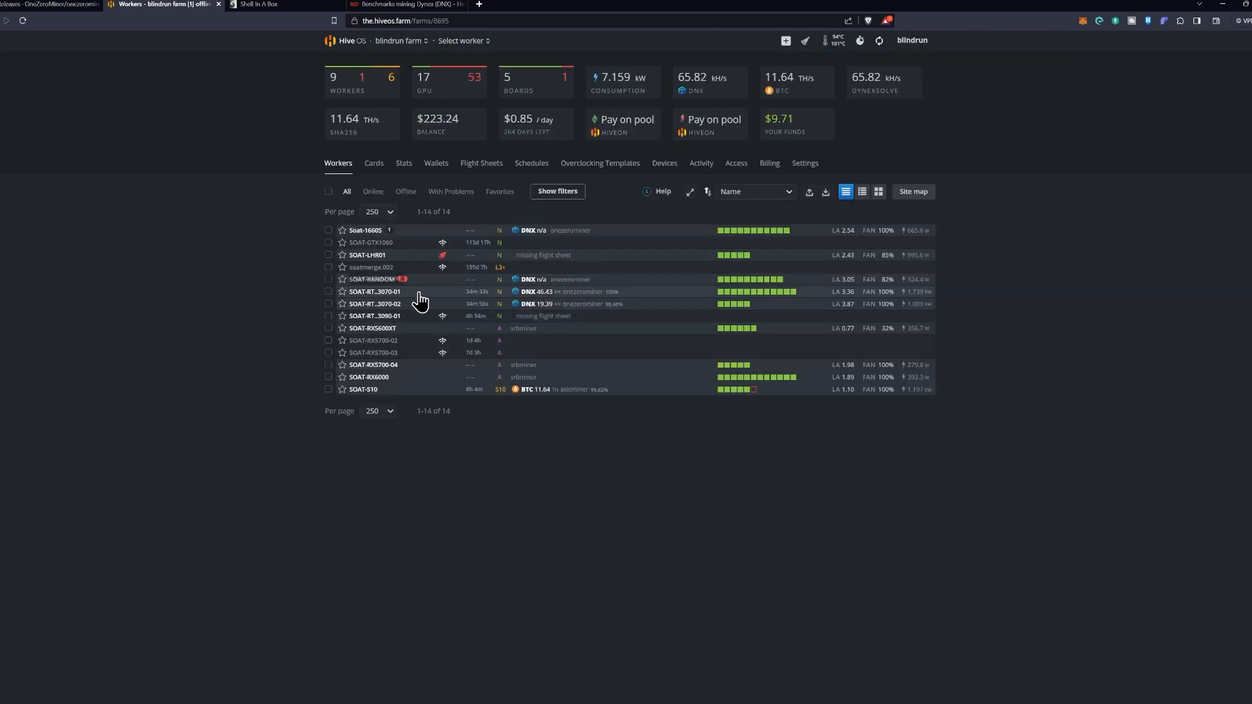
Enter the SOAT-RTX3070-01 rig's page and bring up its remote access choices
left_click(374, 291)
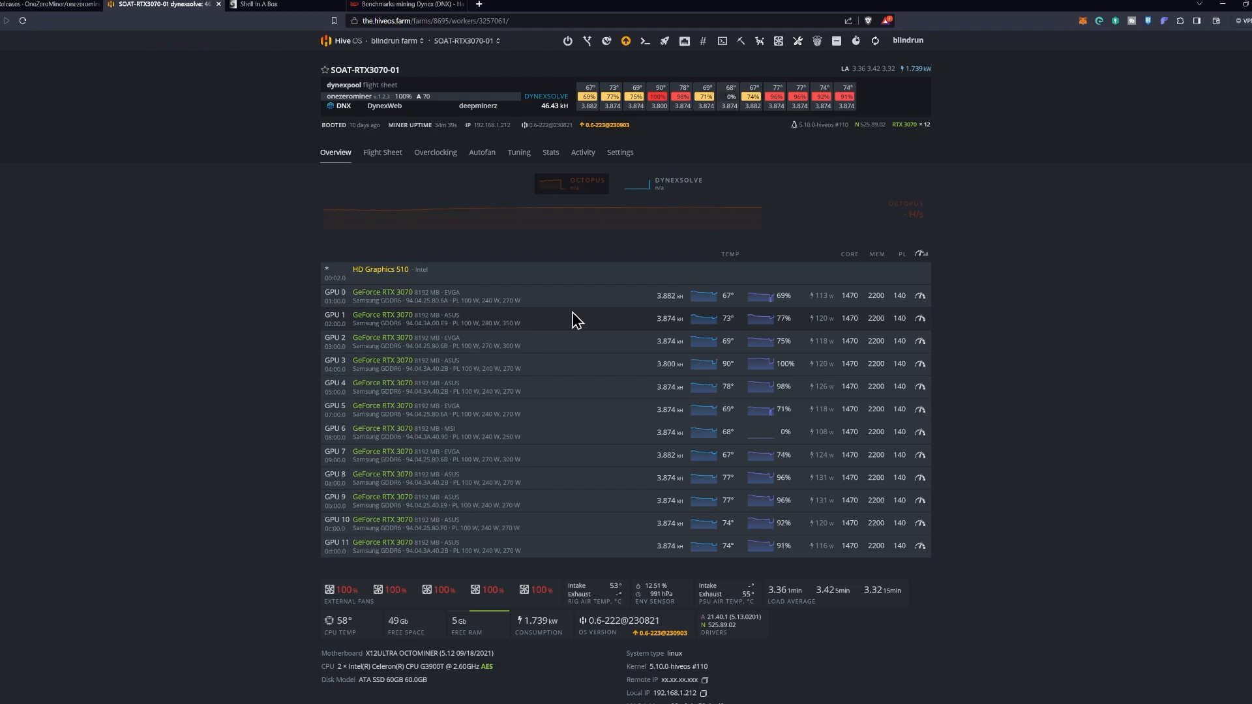
mouse_move(628, 41)
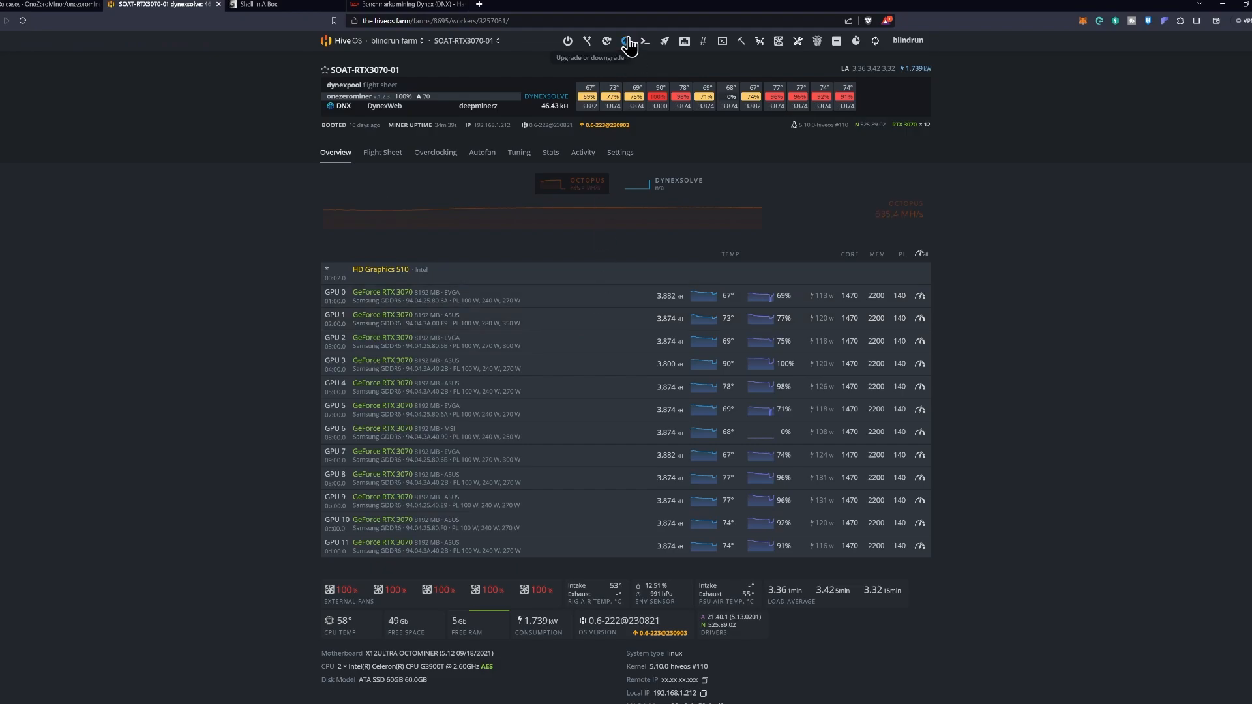
left_click(643, 40)
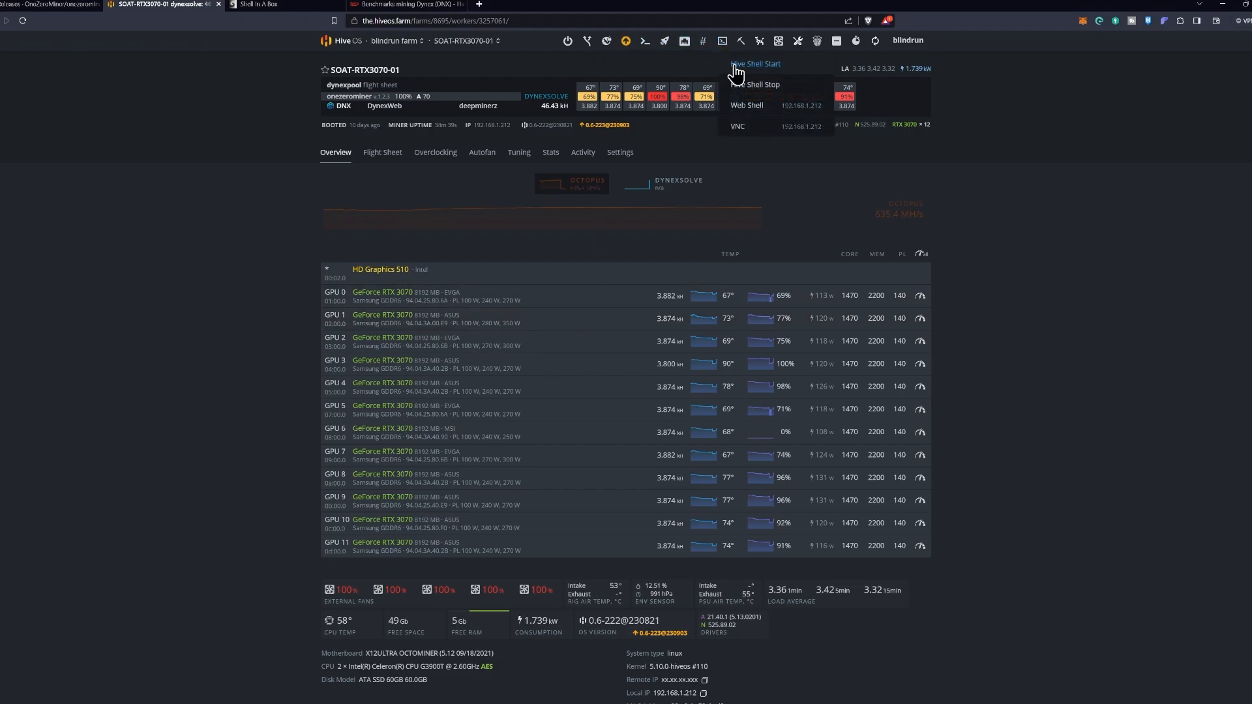
Start Hive Shell on SOAT-RTX3070-01, run the pasted update-and-restart command, and return to Workers
left_click(755, 63)
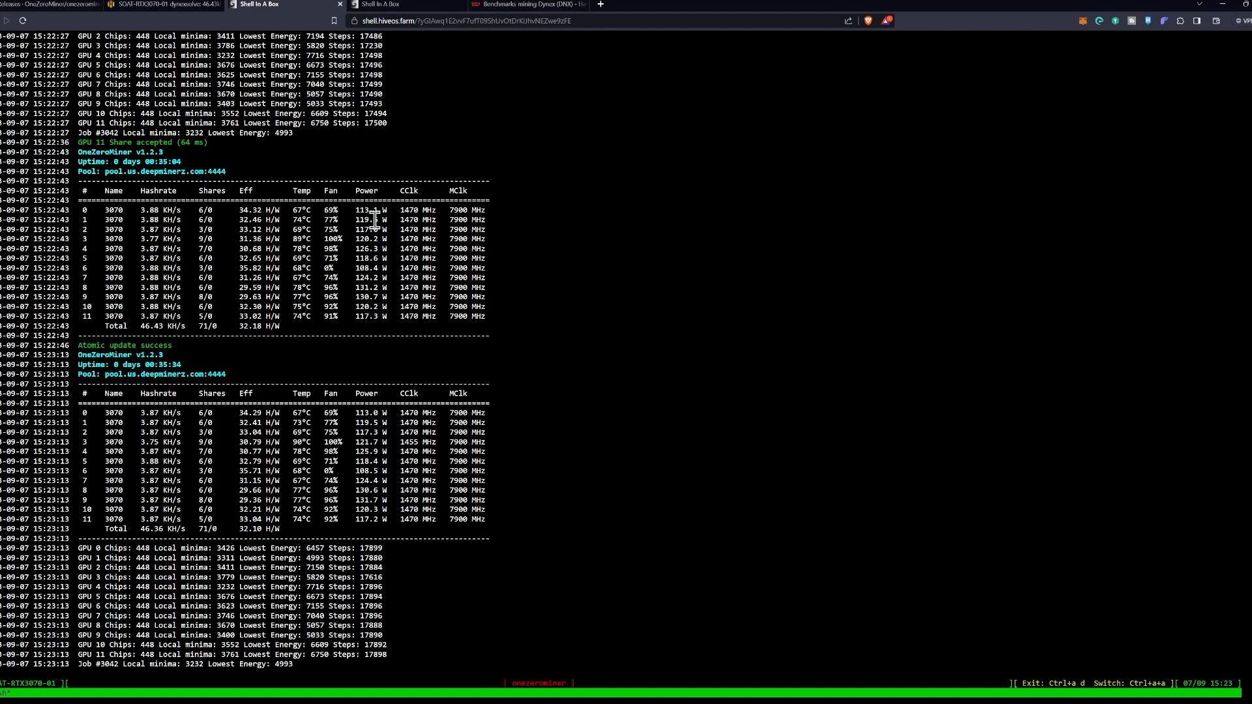
mouse_move(448, 257)
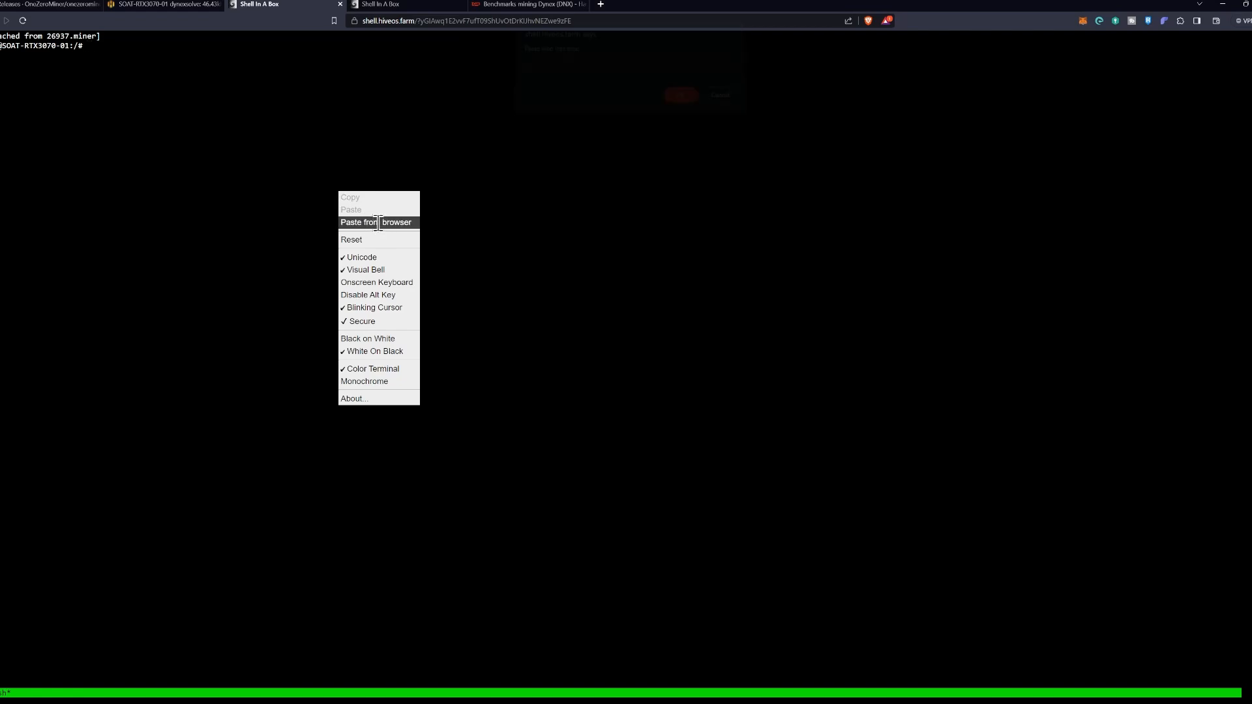
left_click(376, 222)
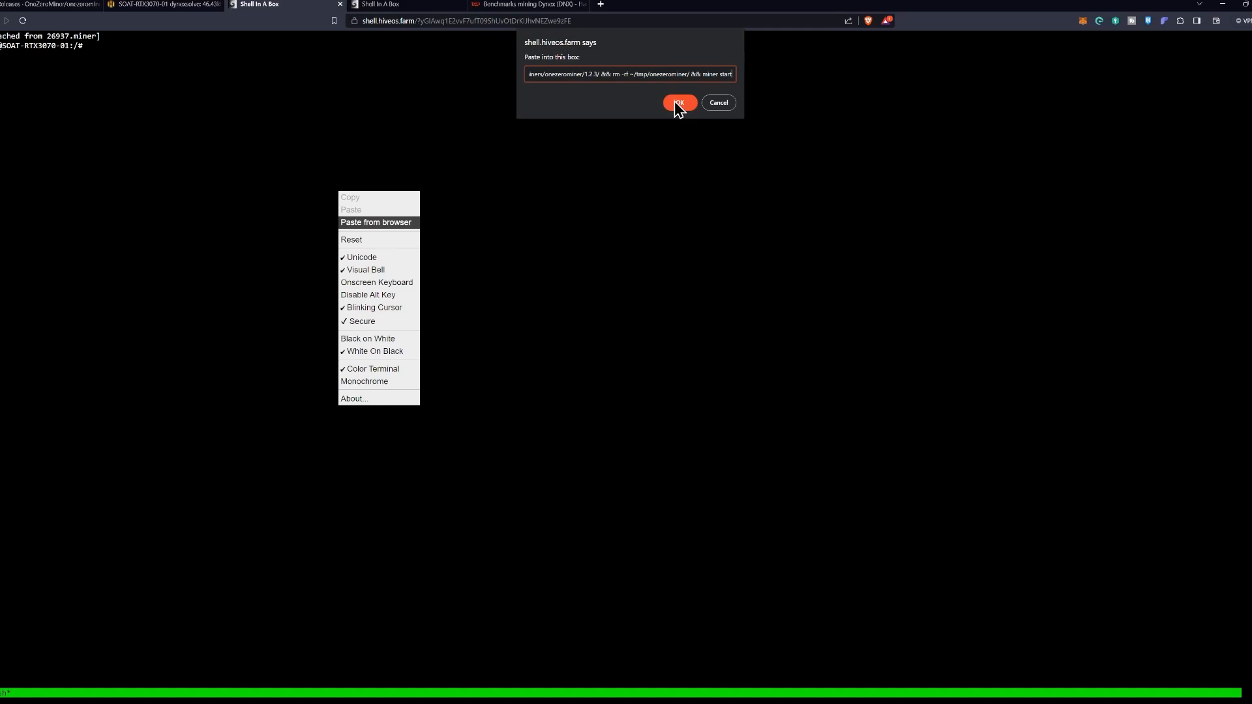
left_click(678, 102)
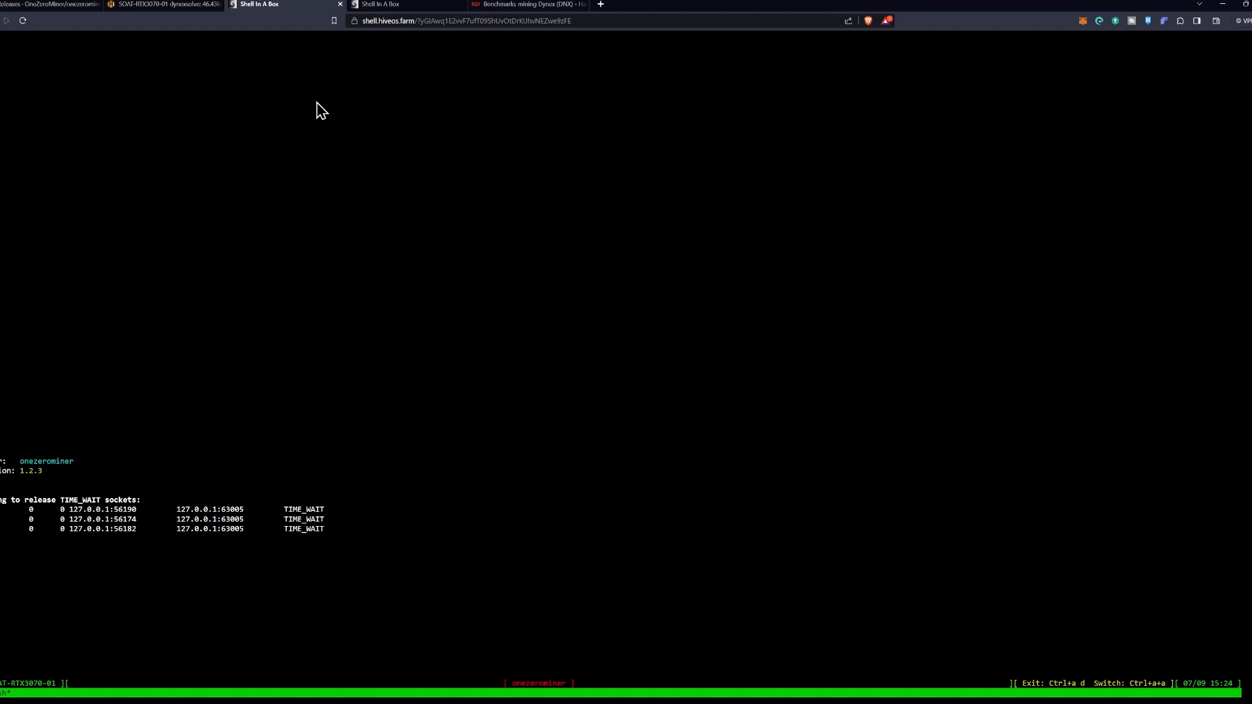
left_click(164, 4)
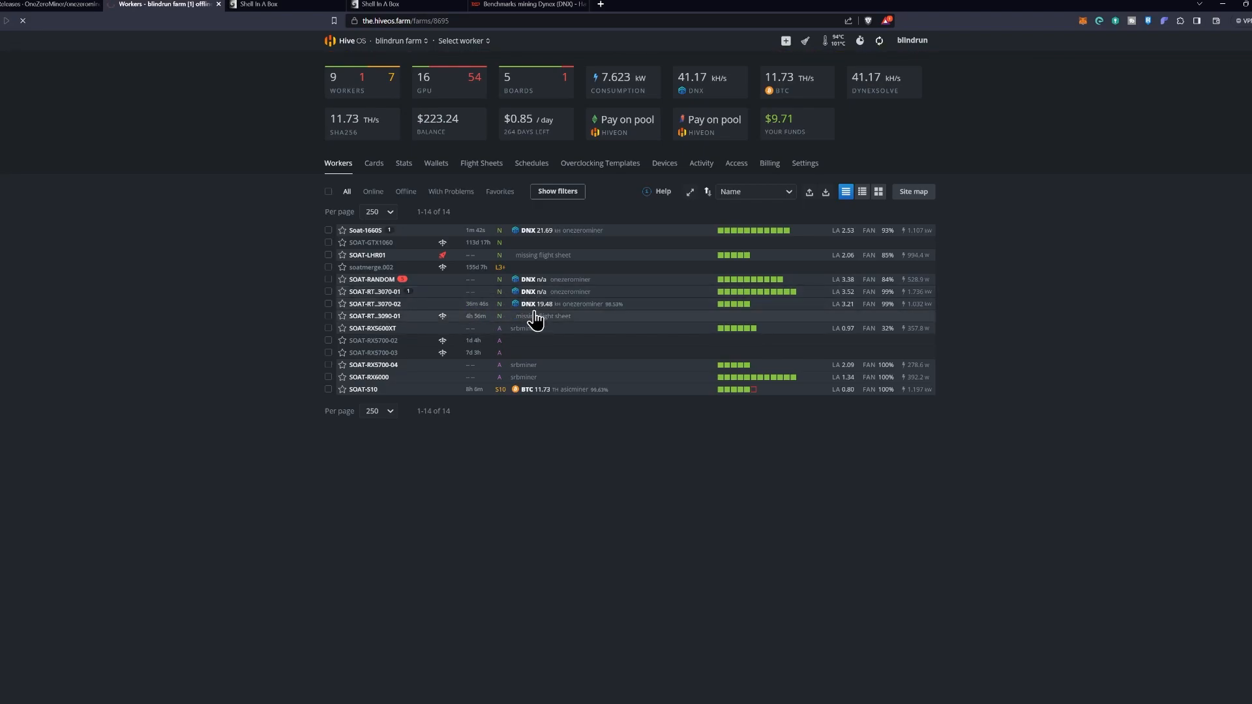
Enter the SOAT-RTX3070-02 rig's page with its five RTX GPUs and request remote shell access
left_click(374, 304)
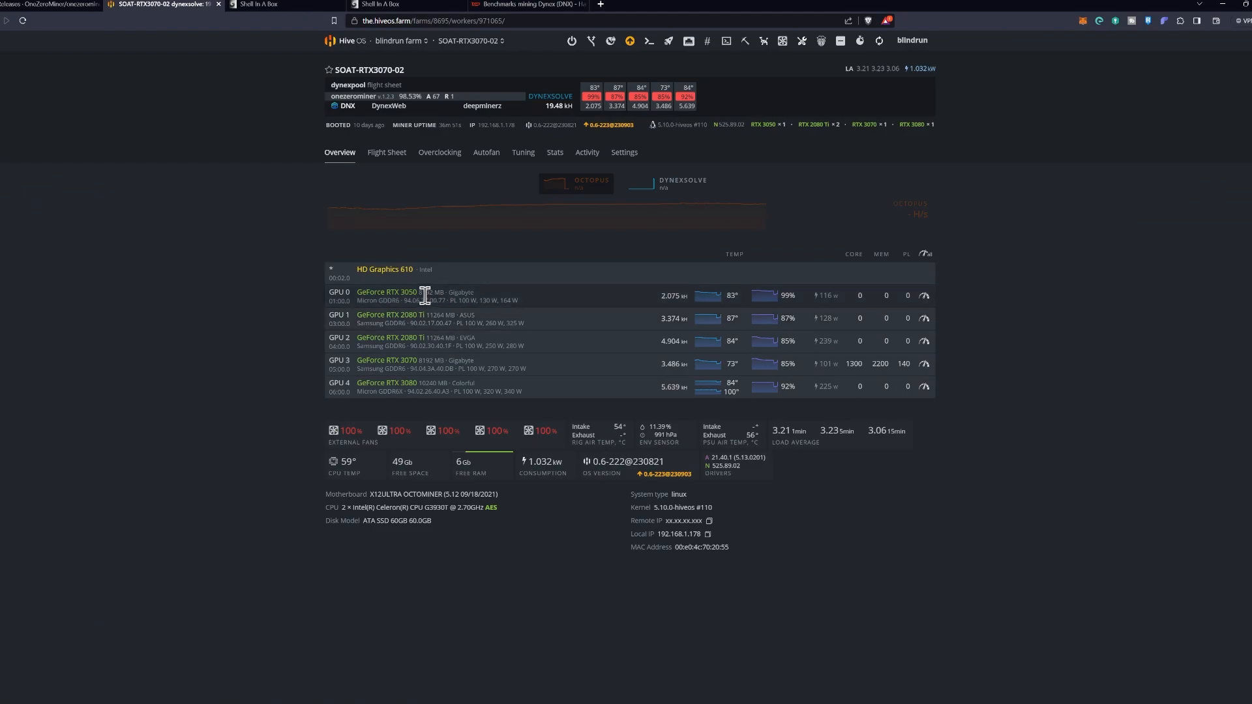
mouse_move(493, 343)
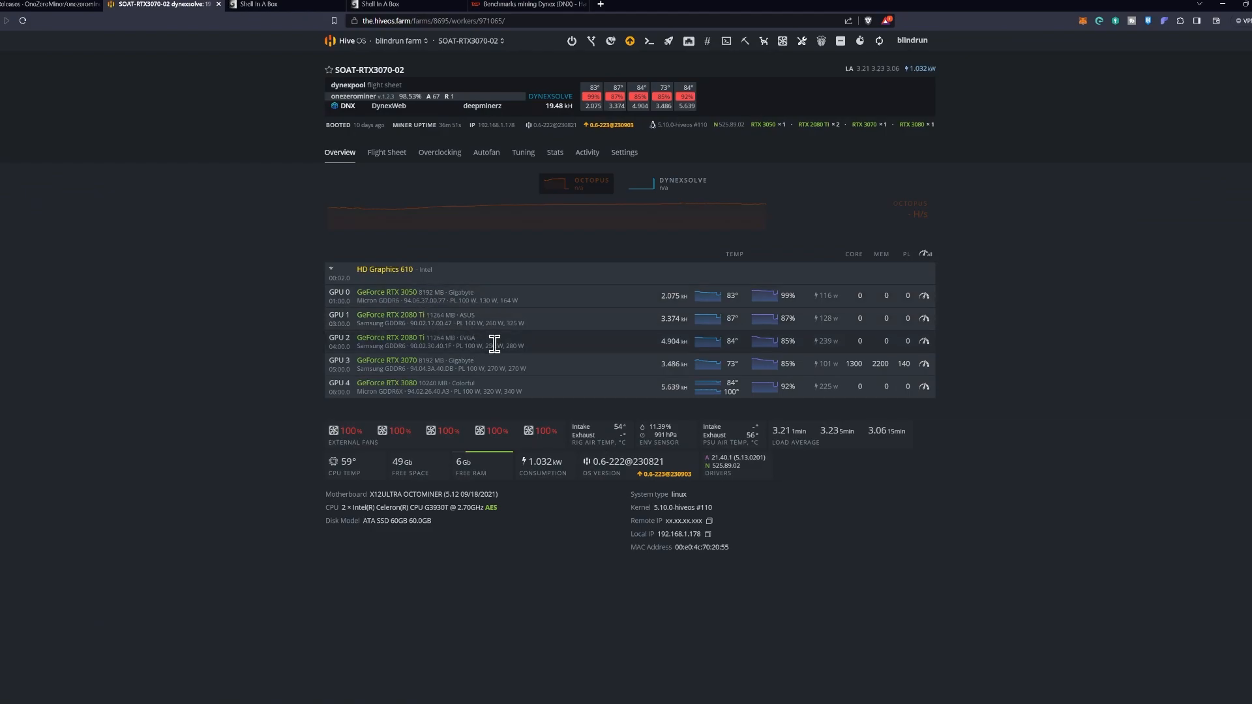
mouse_move(654, 343)
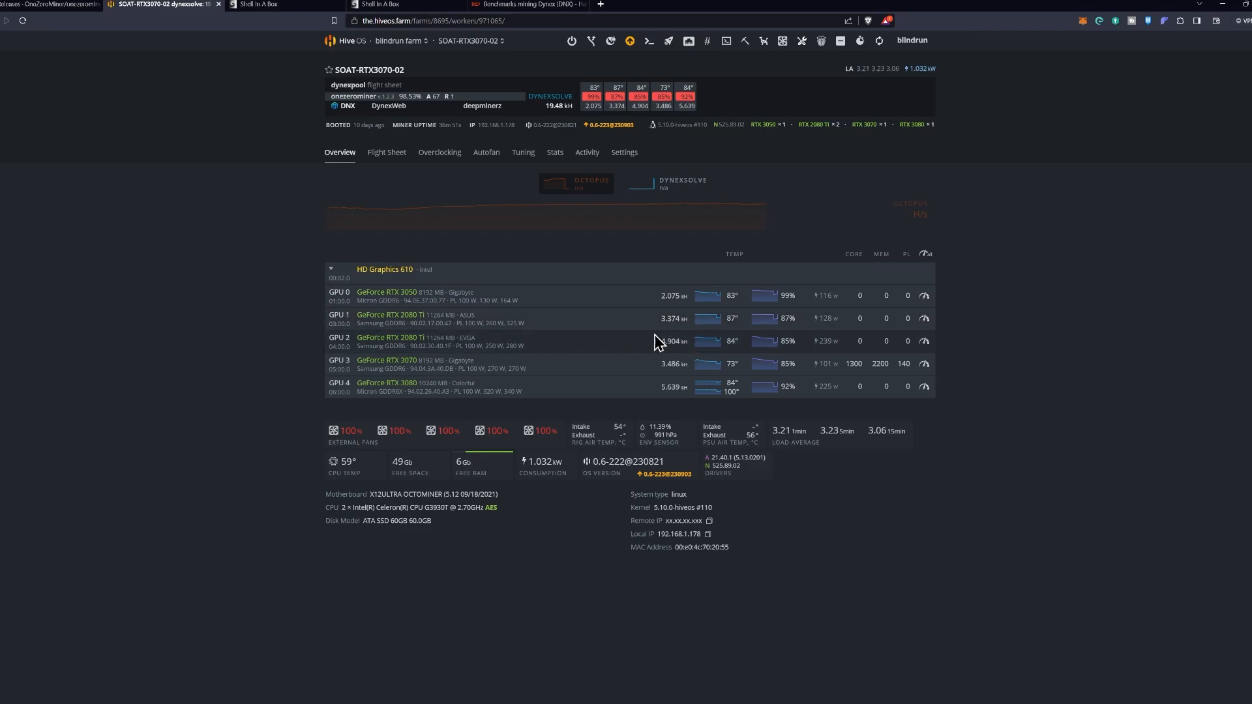
mouse_move(609, 354)
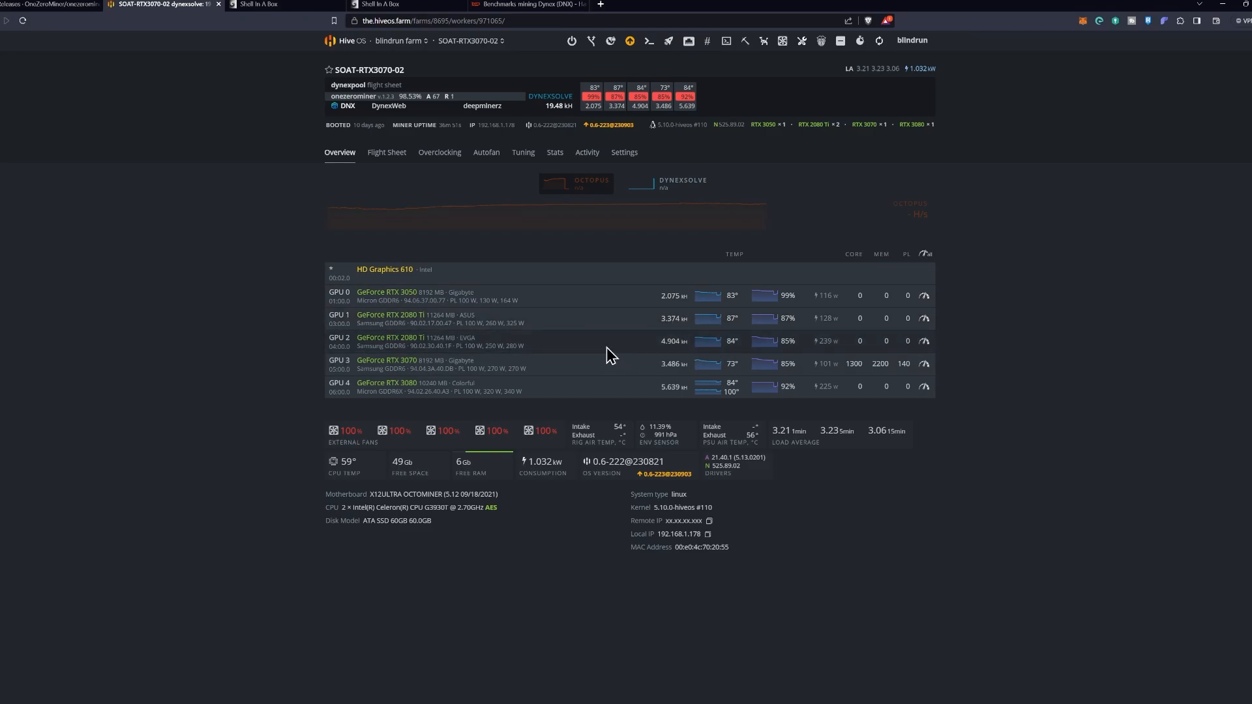
mouse_move(538, 376)
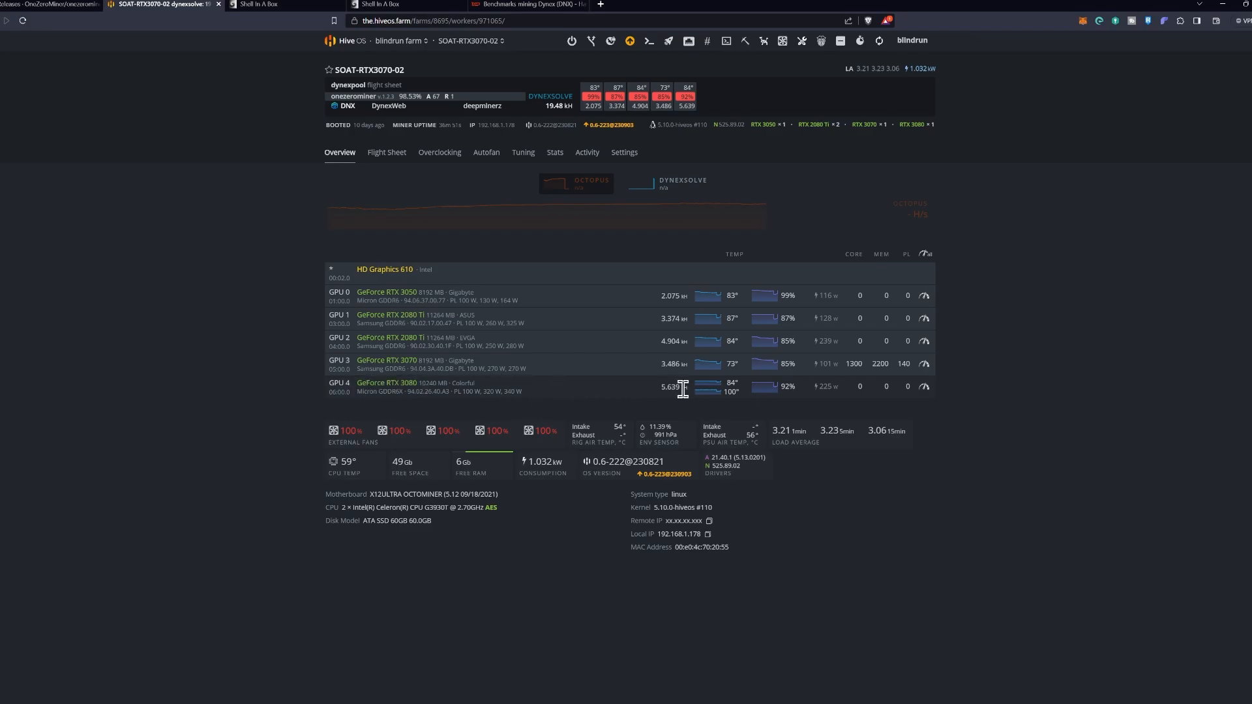
mouse_move(797, 399)
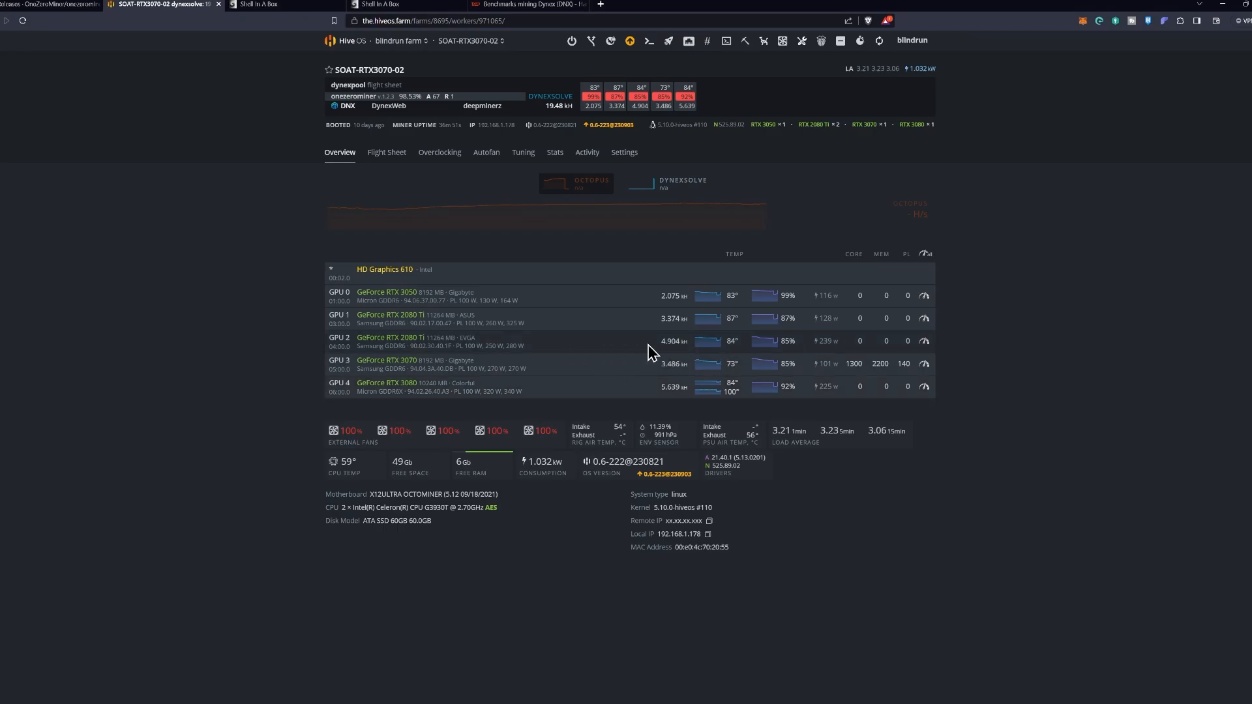
mouse_move(669, 340)
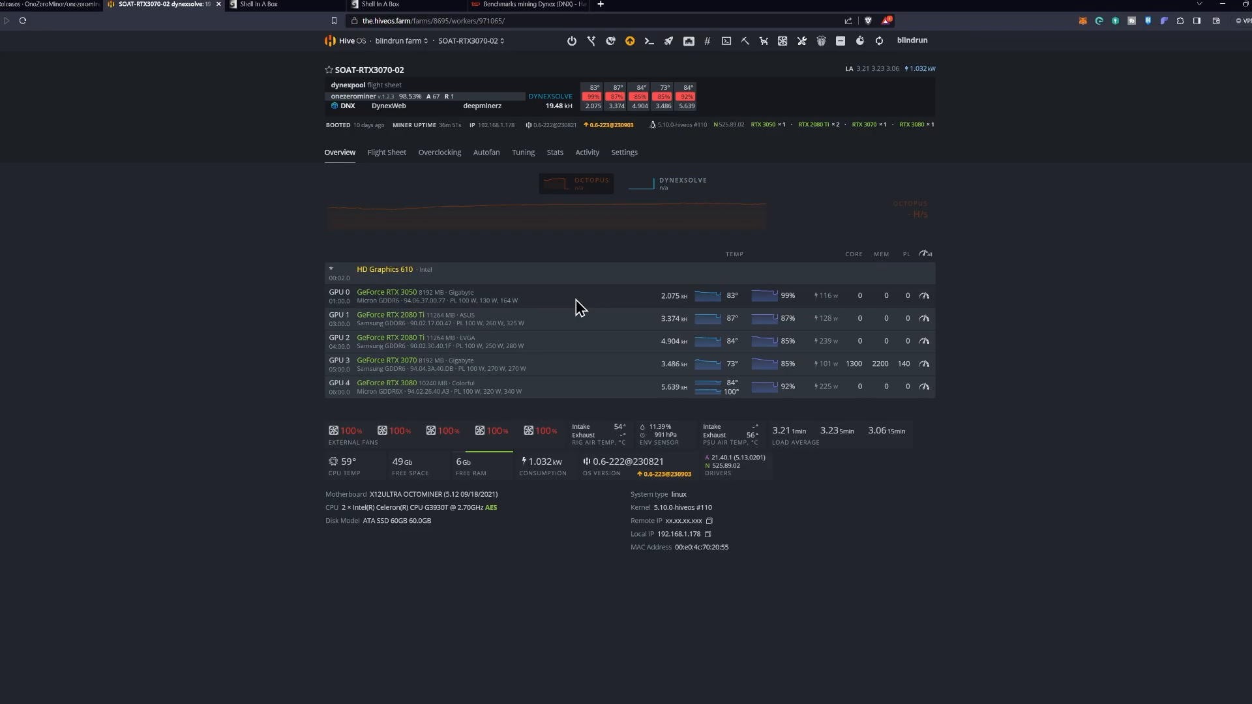
mouse_move(751, 301)
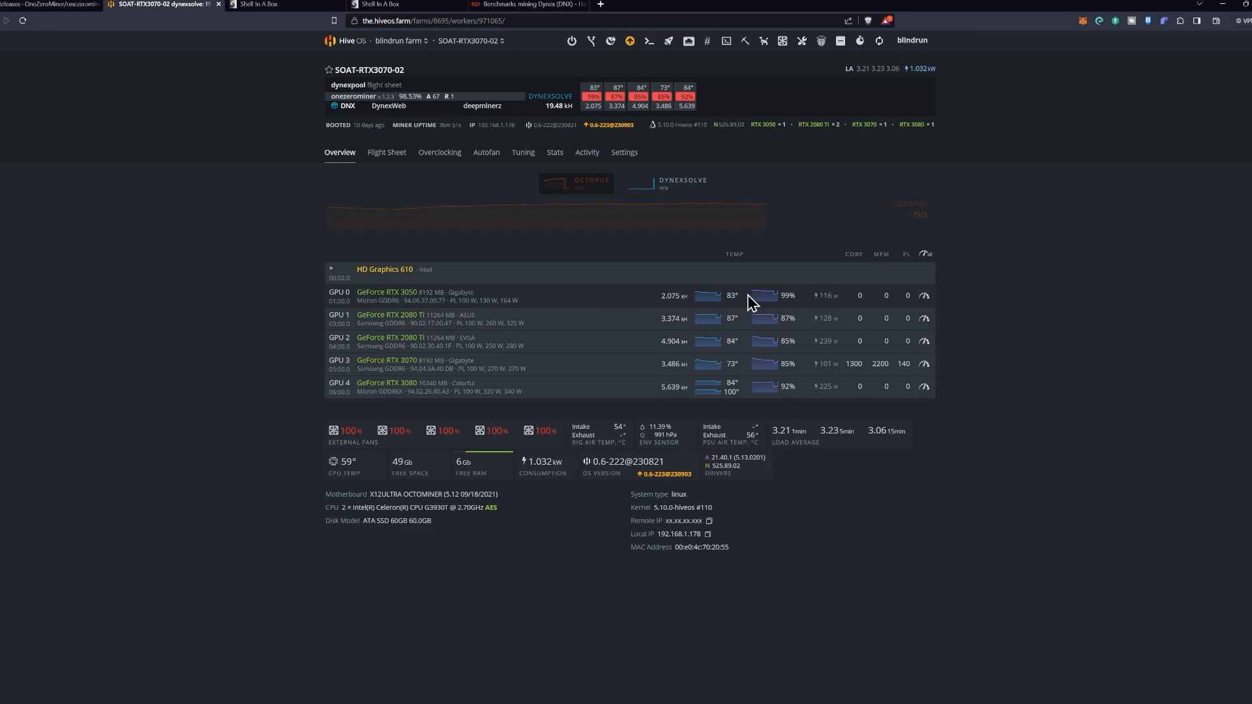
mouse_move(726, 40)
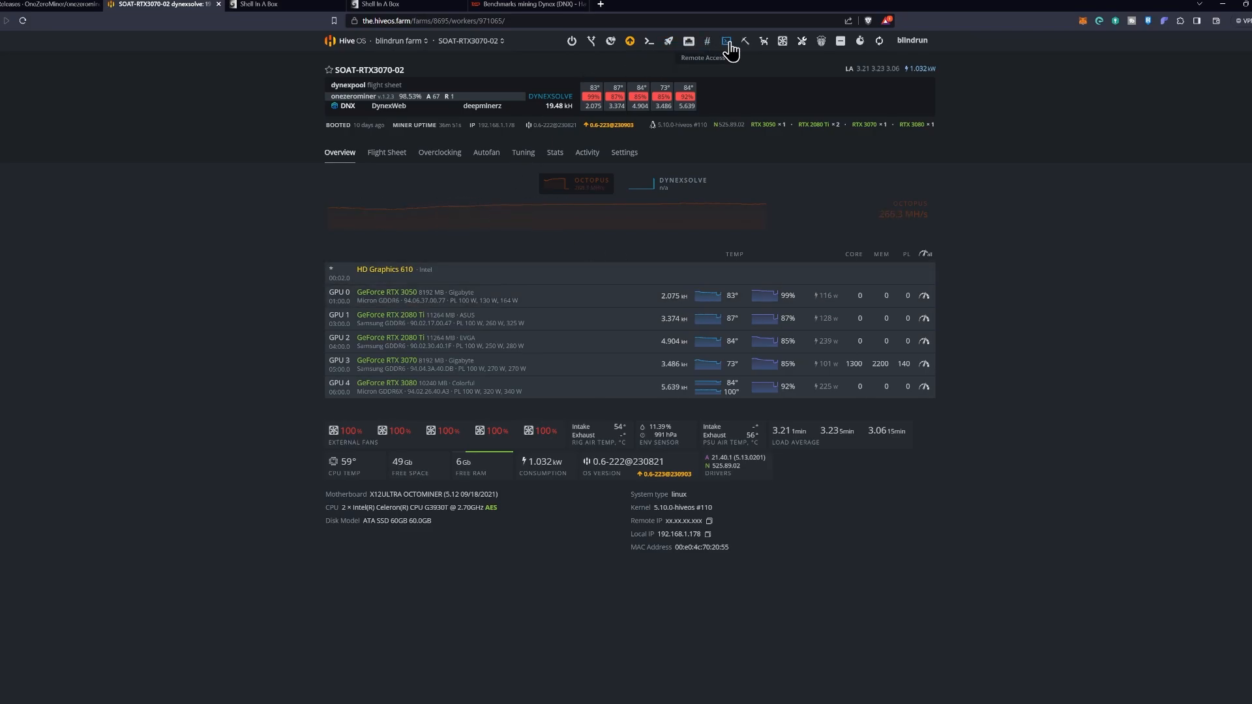
left_click(726, 41)
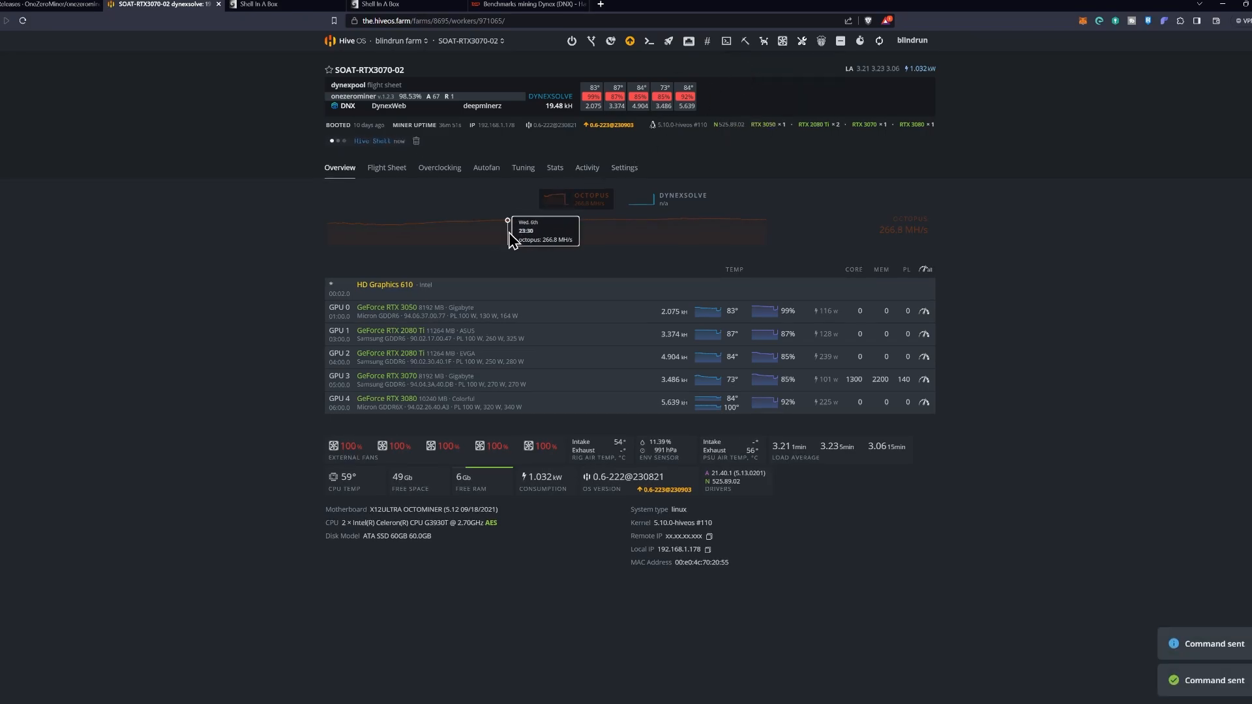
Run the pasted OneZeroMiner update-and-restart command in the SOAT-RTX3070-02 shell
left_click(372, 141)
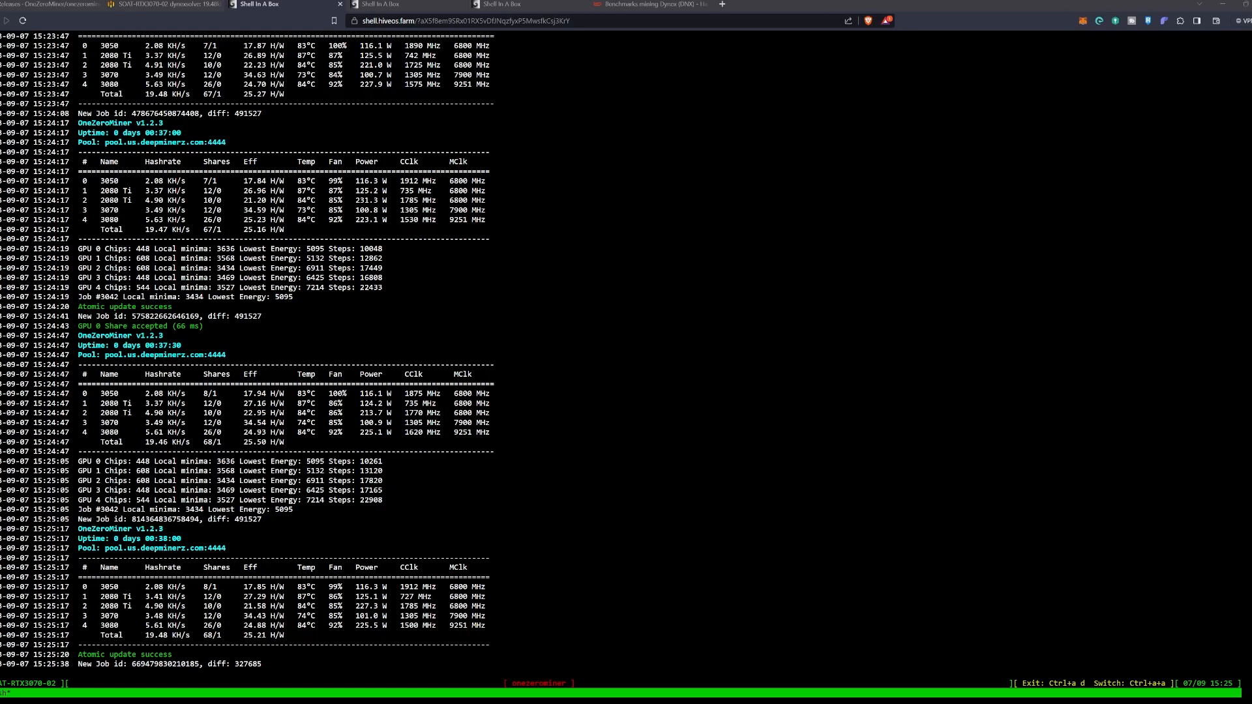
scroll("down", 3)
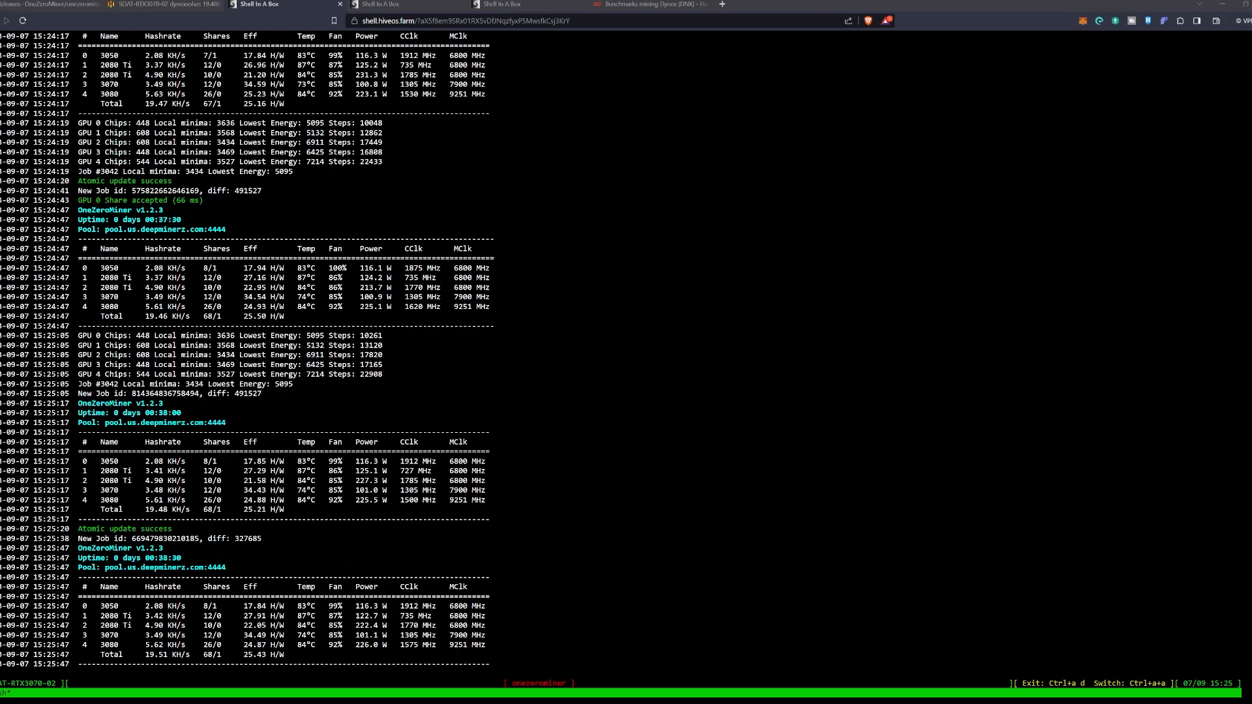
scroll("down", 3)
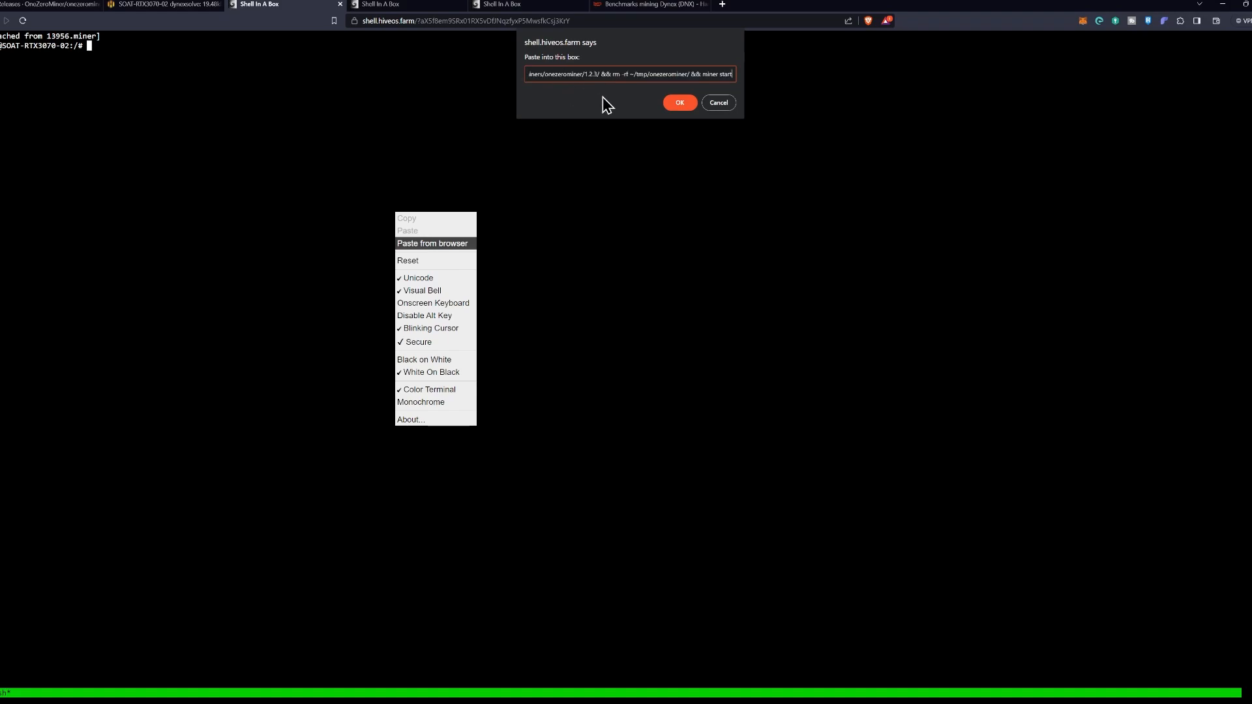
left_click(678, 101)
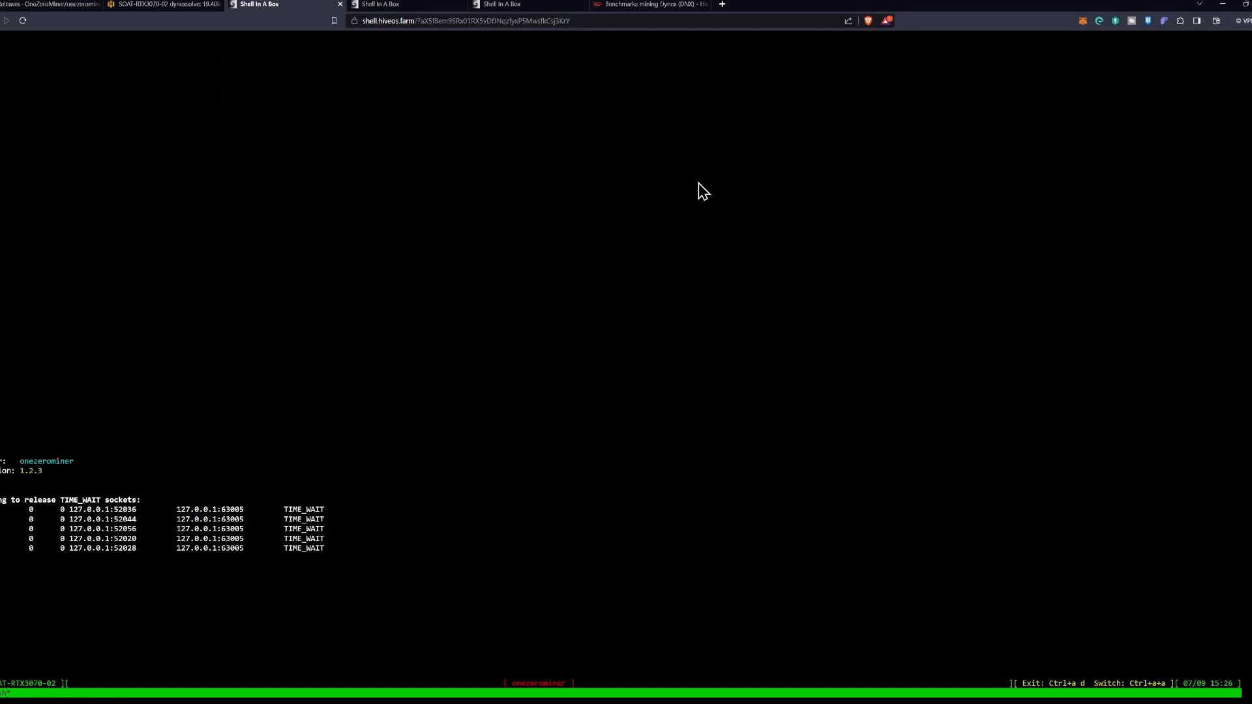
mouse_move(535, 144)
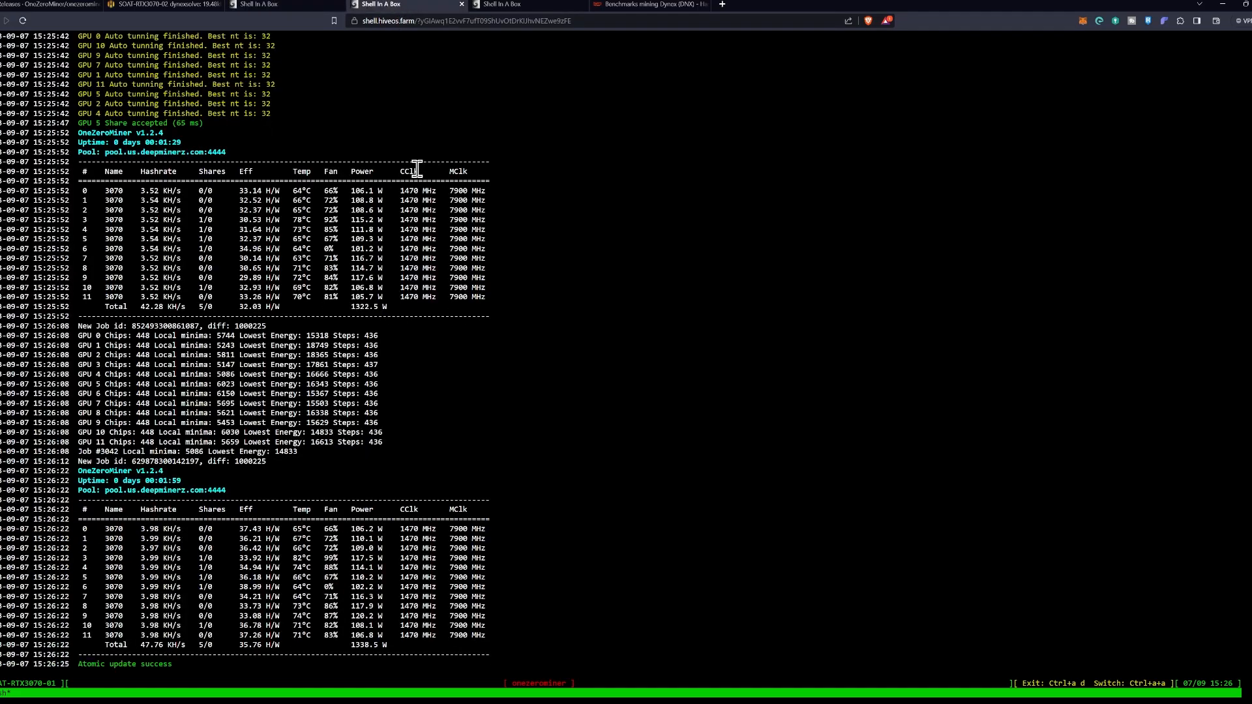
mouse_move(164, 142)
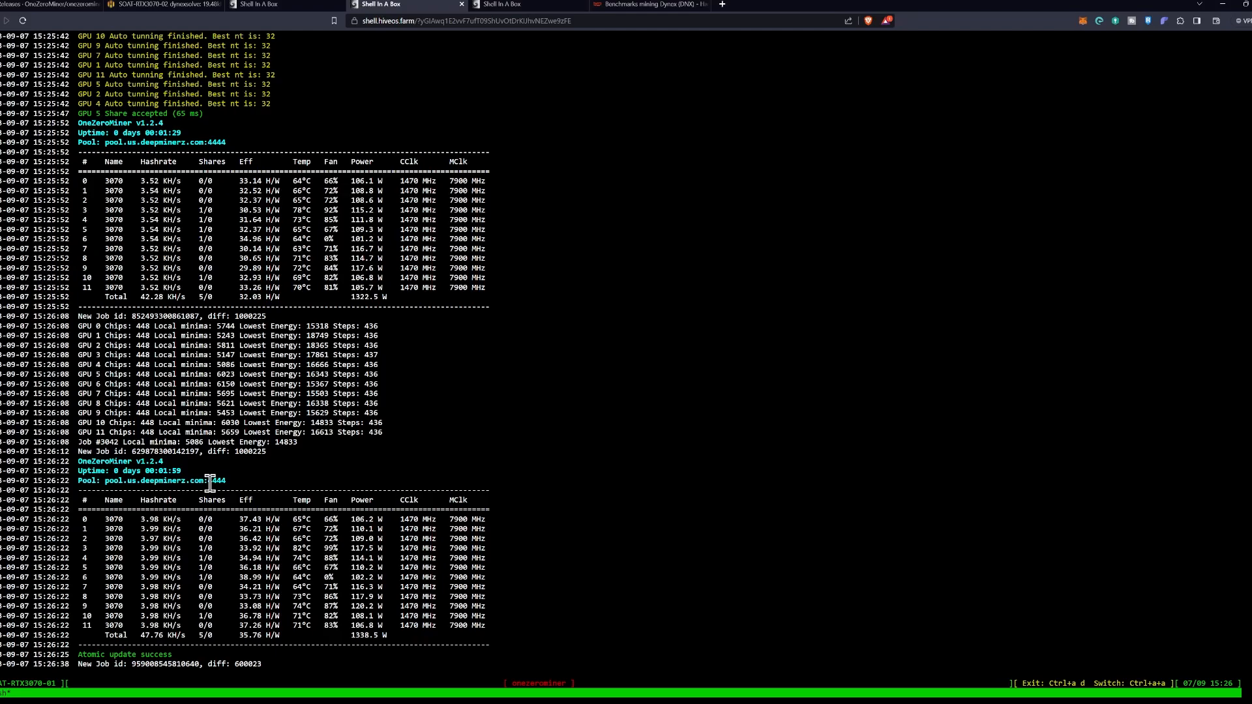
Scroll the twelve-RTX 3070 rig's OneZeroMiner v1.2.4 log to review its hashrates
scroll("down", 3)
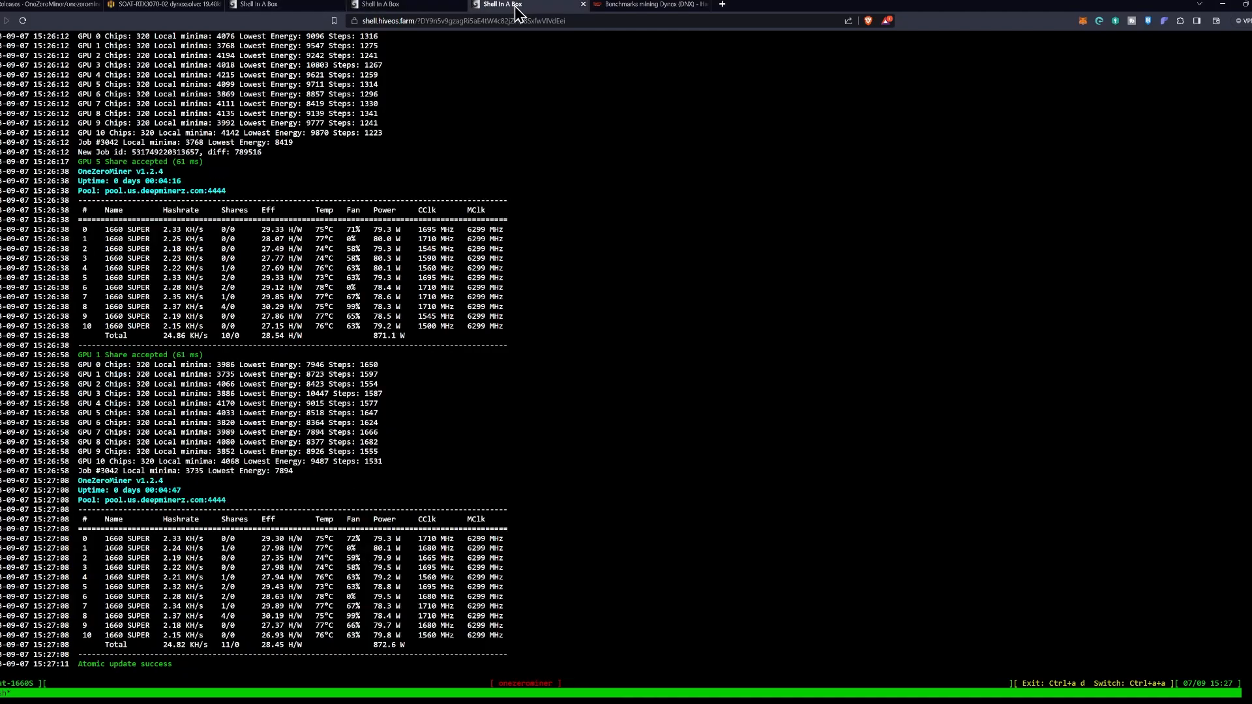
mouse_move(403, 166)
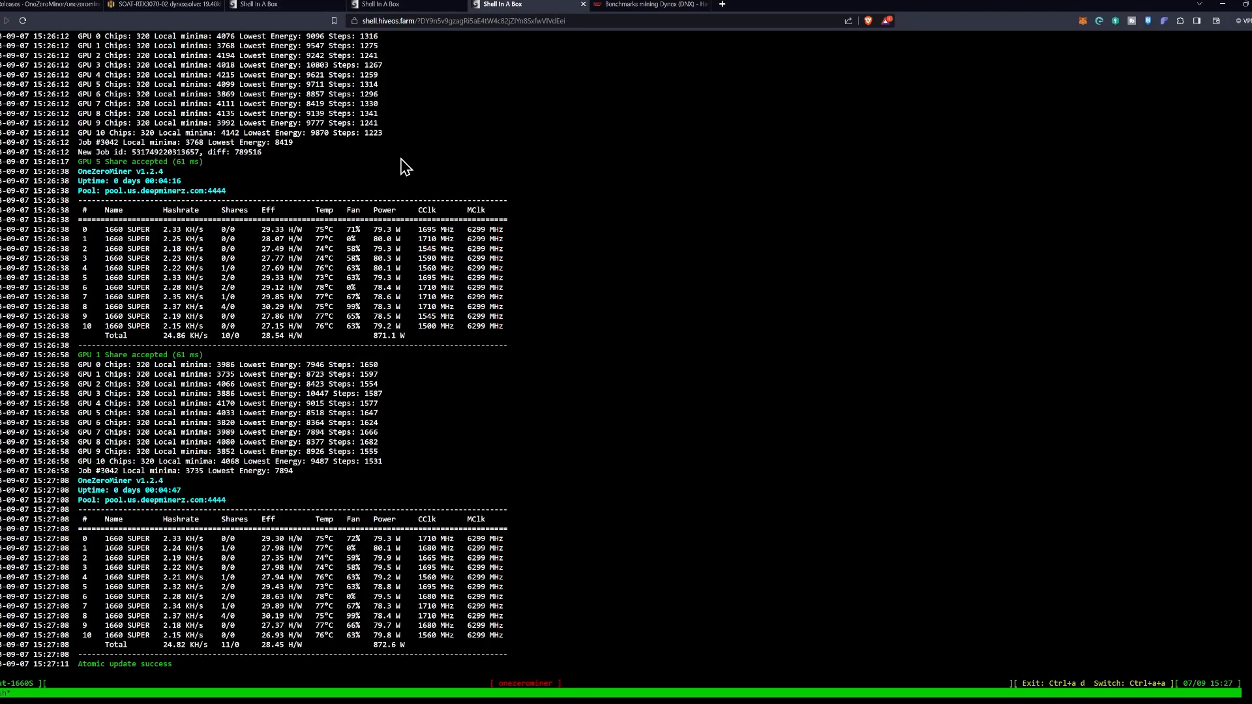
mouse_move(425, 169)
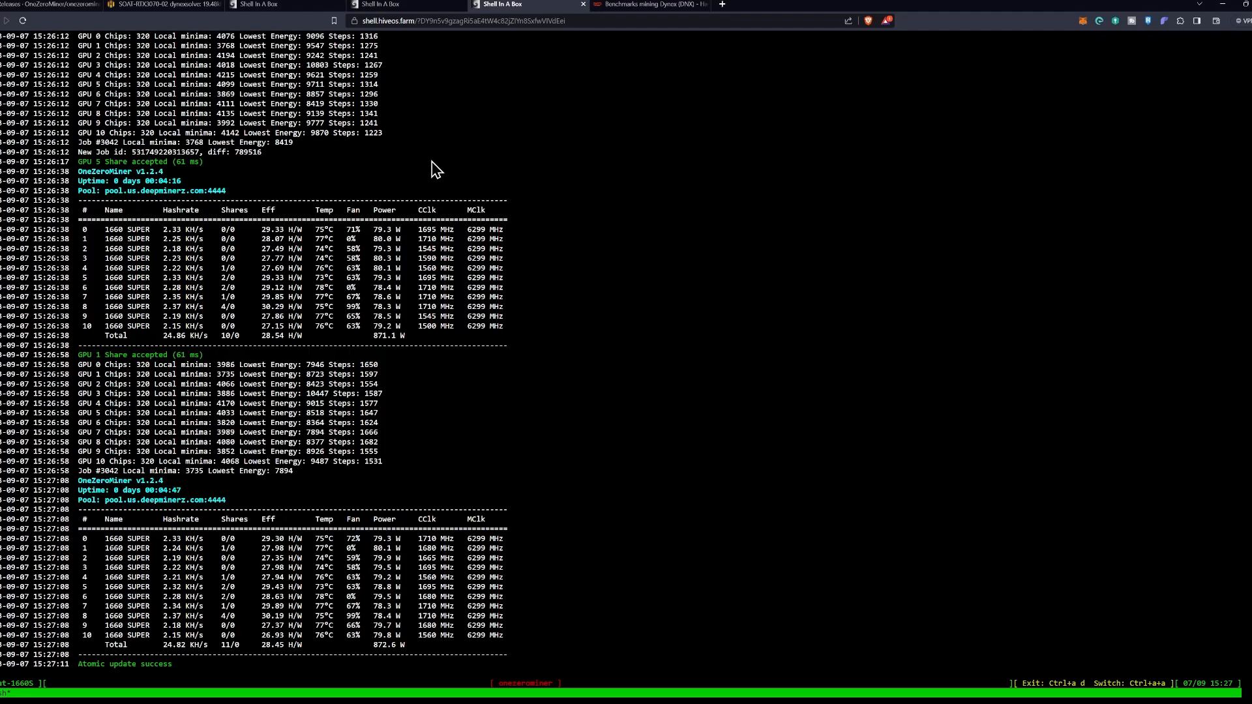
mouse_move(1176, 689)
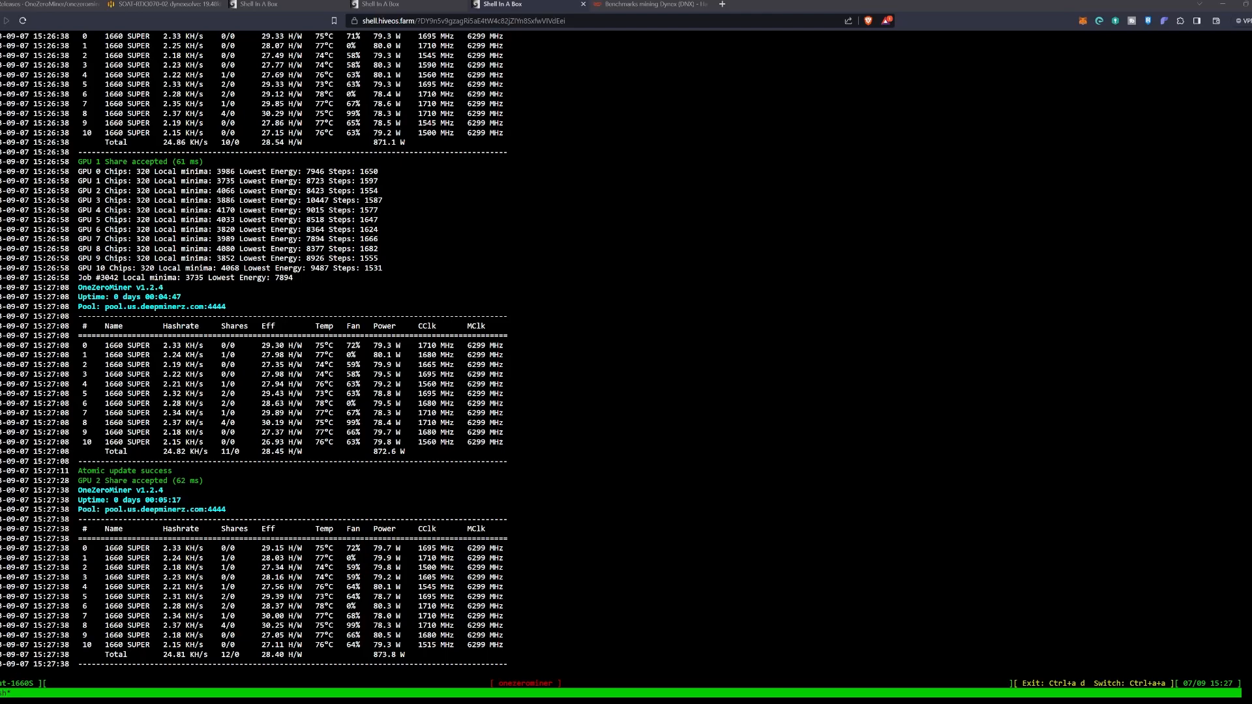
Compare the earlier 22.01 KH/s screenshot with the 1660 SUPER rig's live 24.8 KH/s v1.2.4 output
left_click(649, 5)
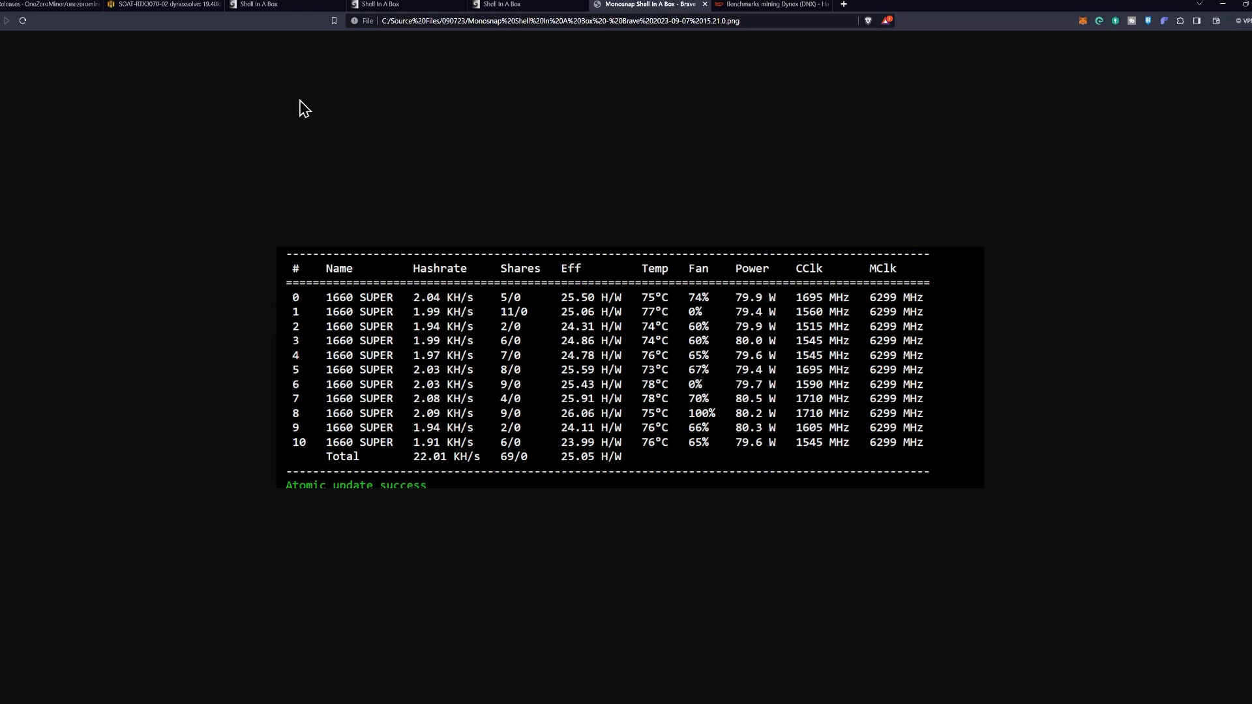
left_click(255, 6)
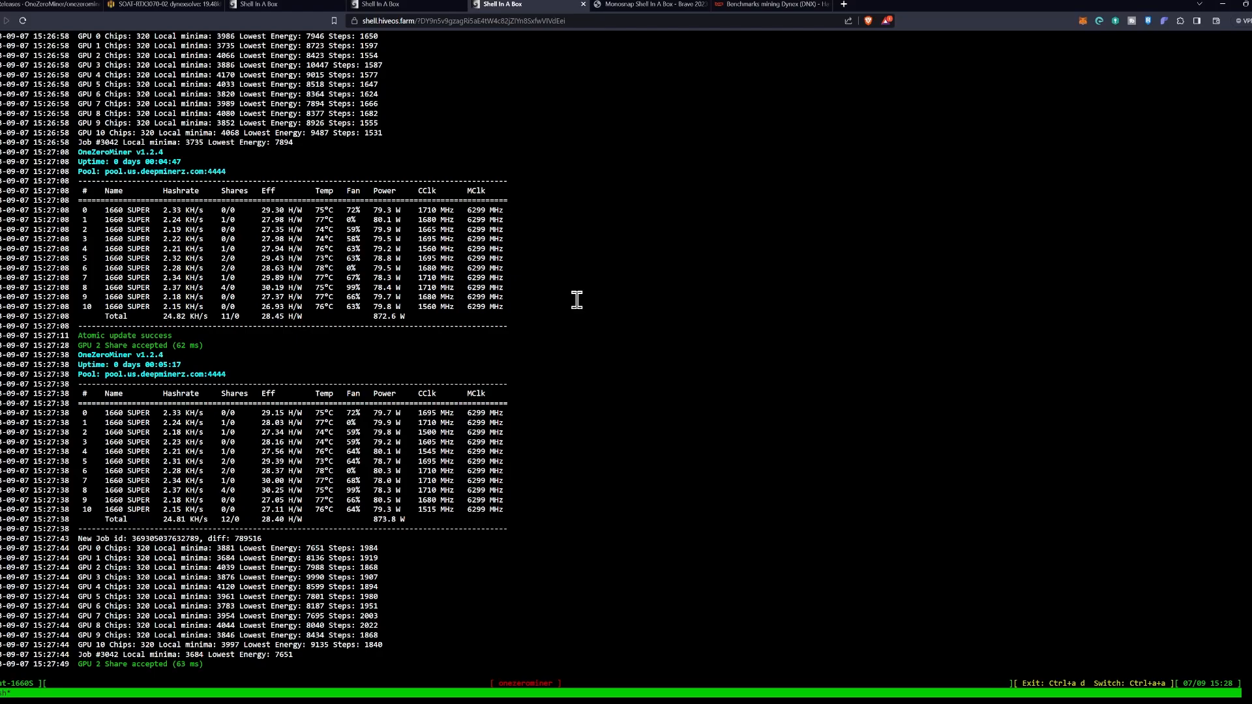
scroll("down", 3)
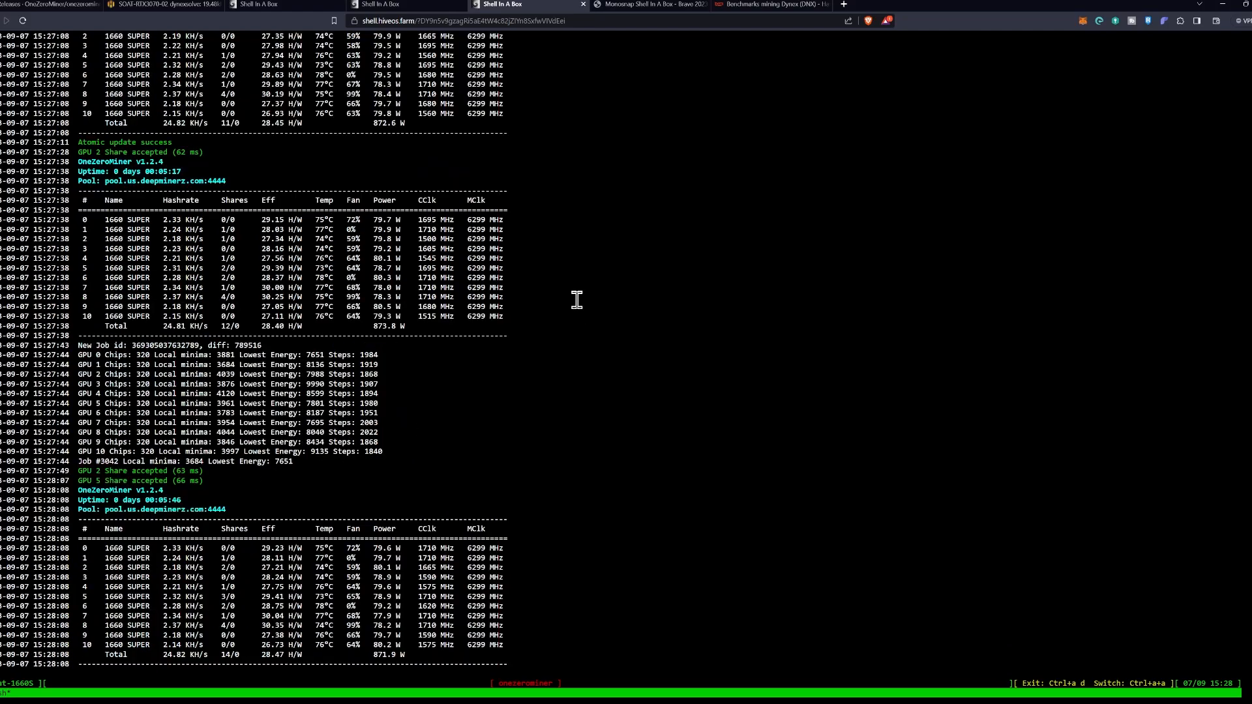
scroll("down", 3)
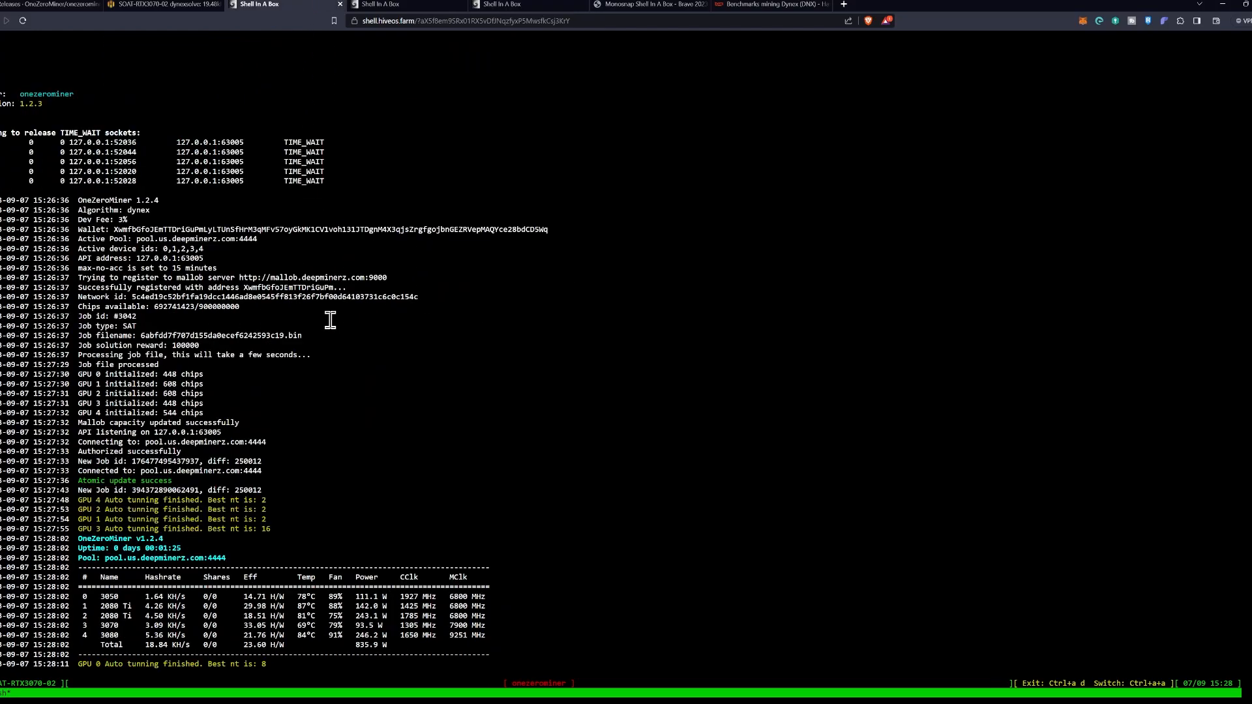
mouse_move(354, 374)
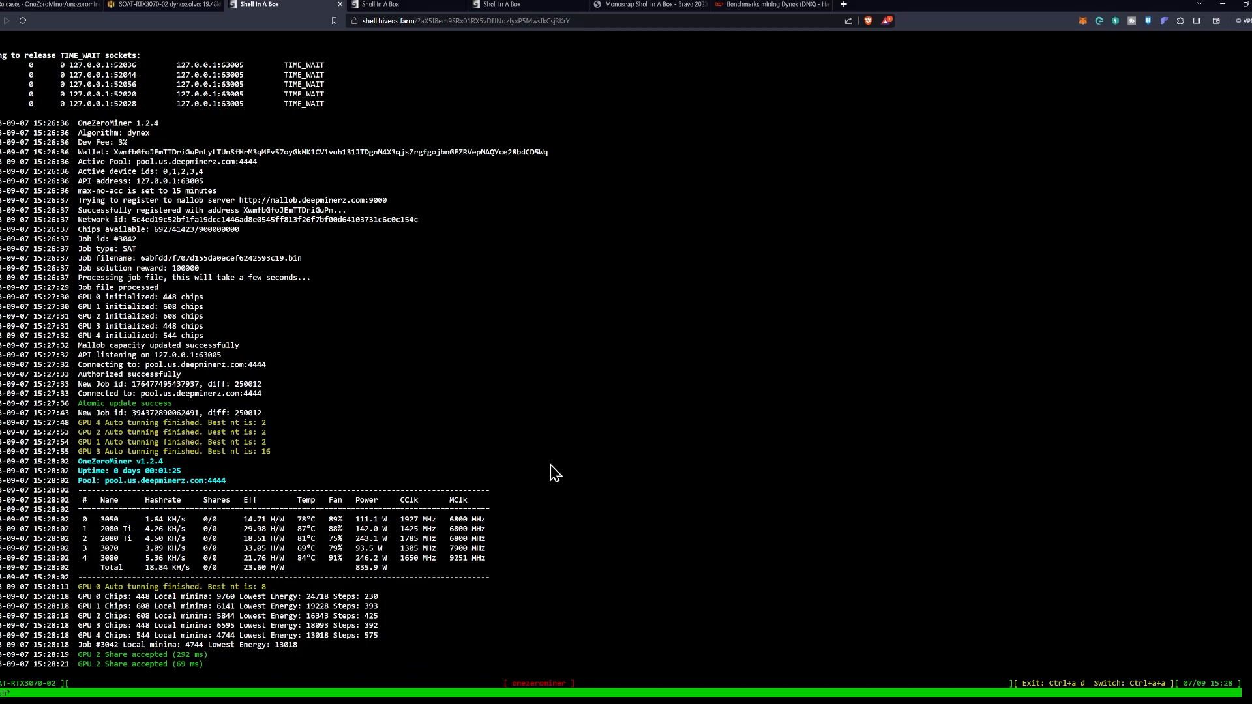
mouse_move(720, 553)
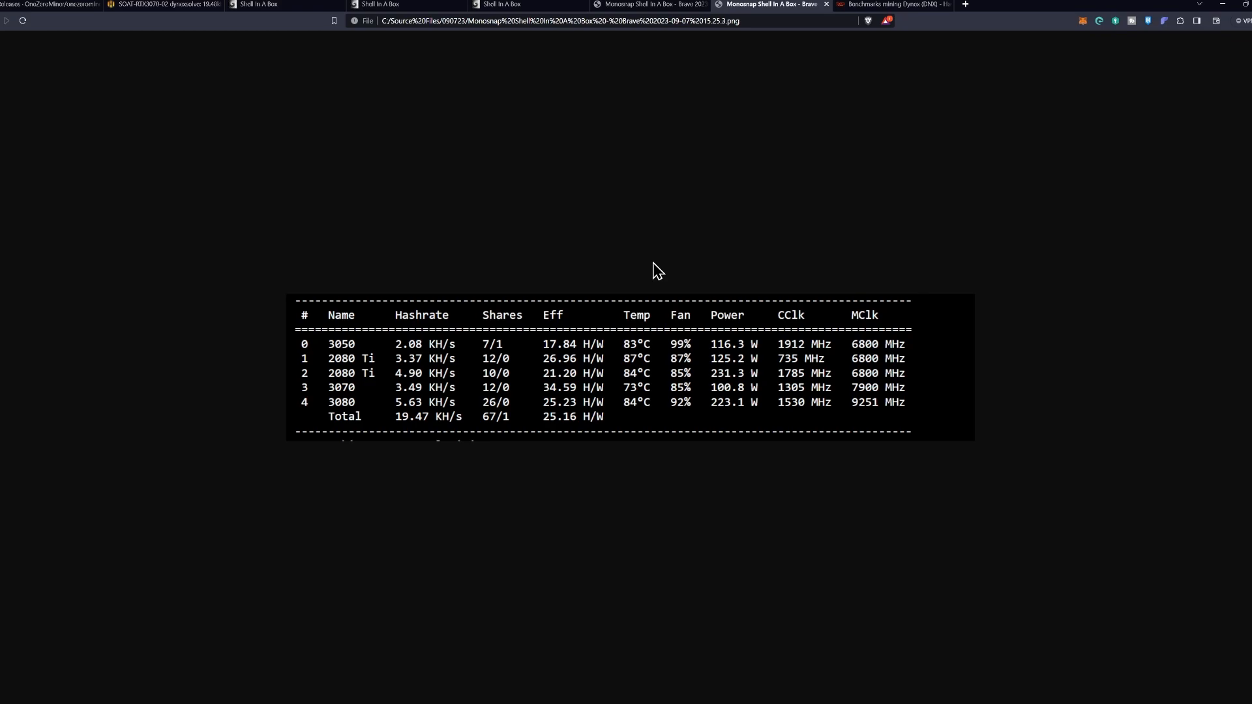
mouse_move(636, 256)
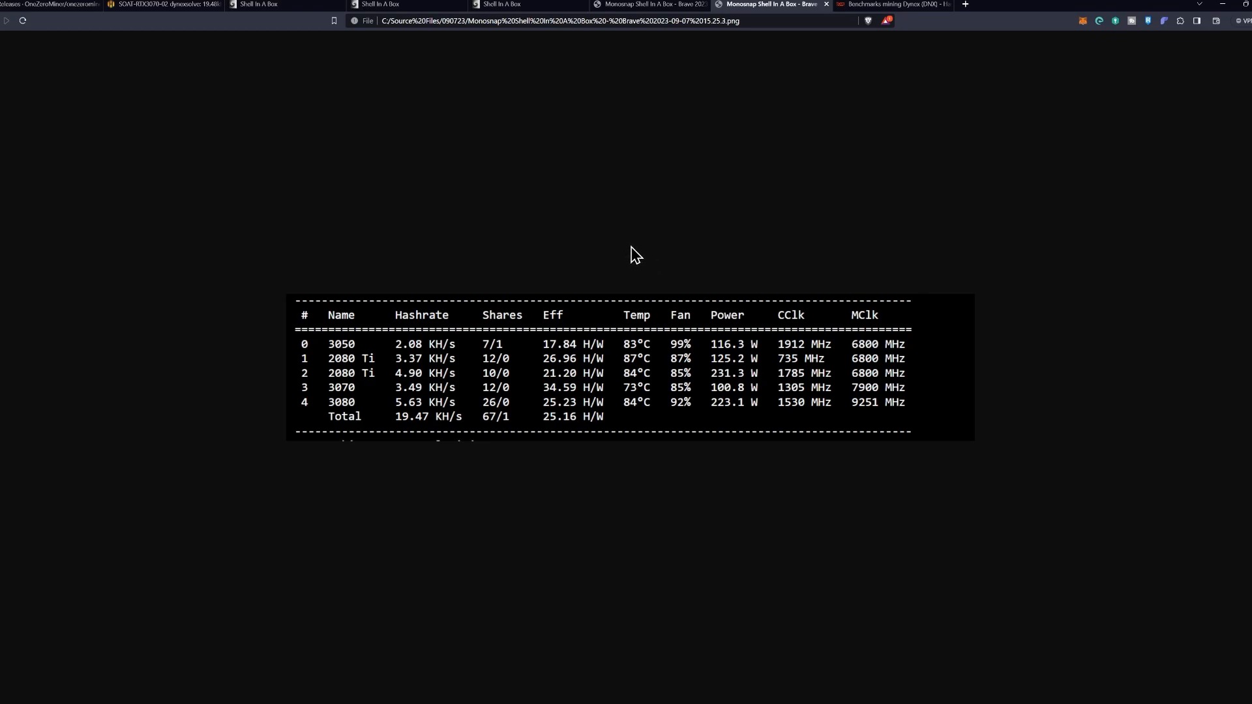
mouse_move(515, 215)
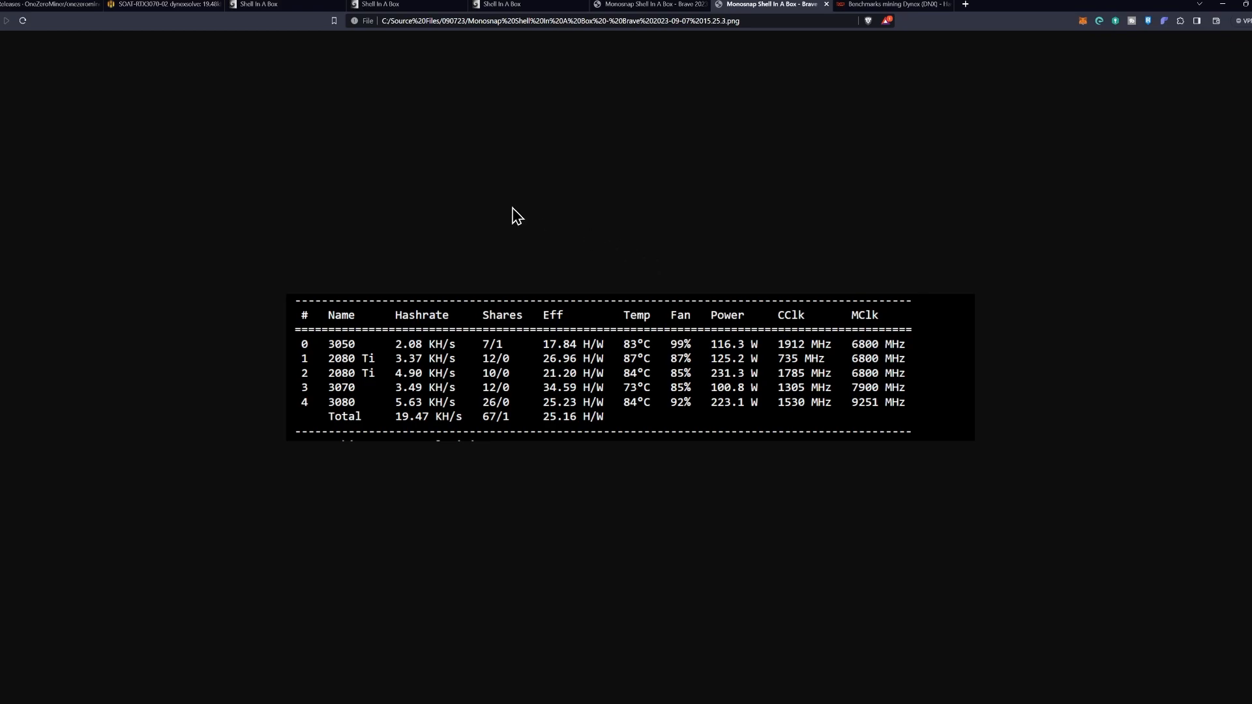
View SOAT-RTX3070-02's live 21.92 KH/s output, then its earlier 19.47 KH/s screenshot for comparison
left_click(166, 5)
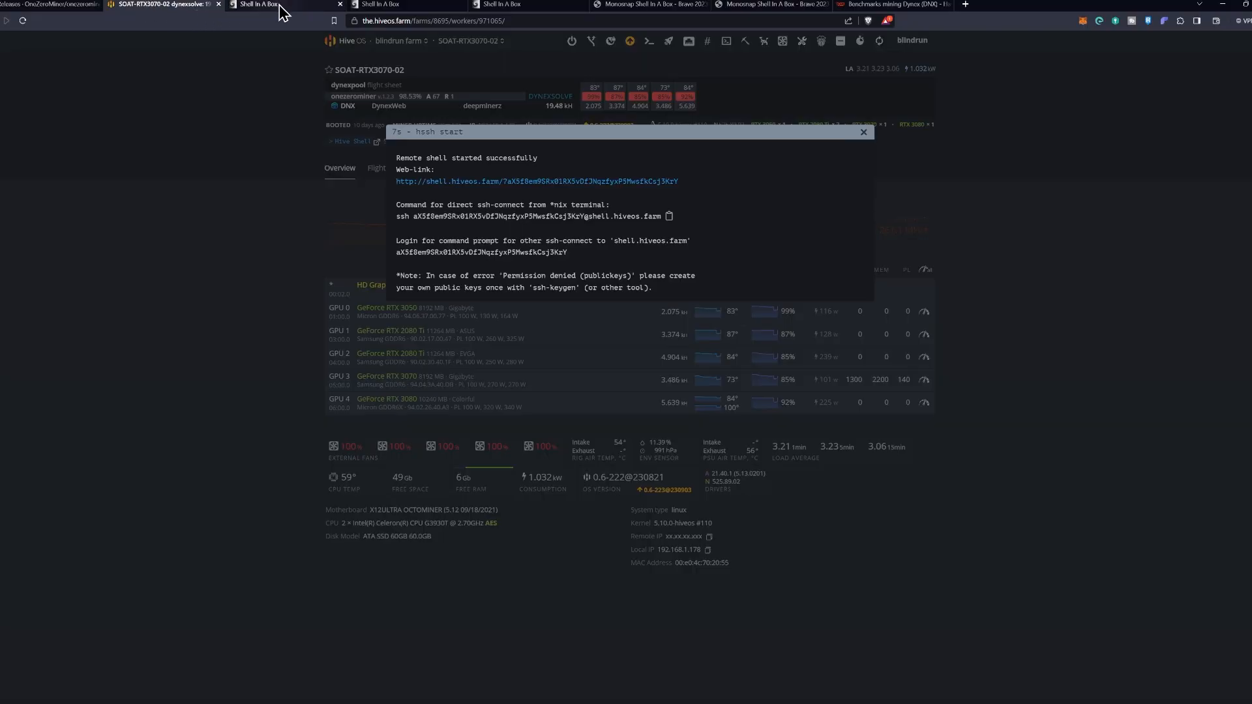
left_click(259, 4)
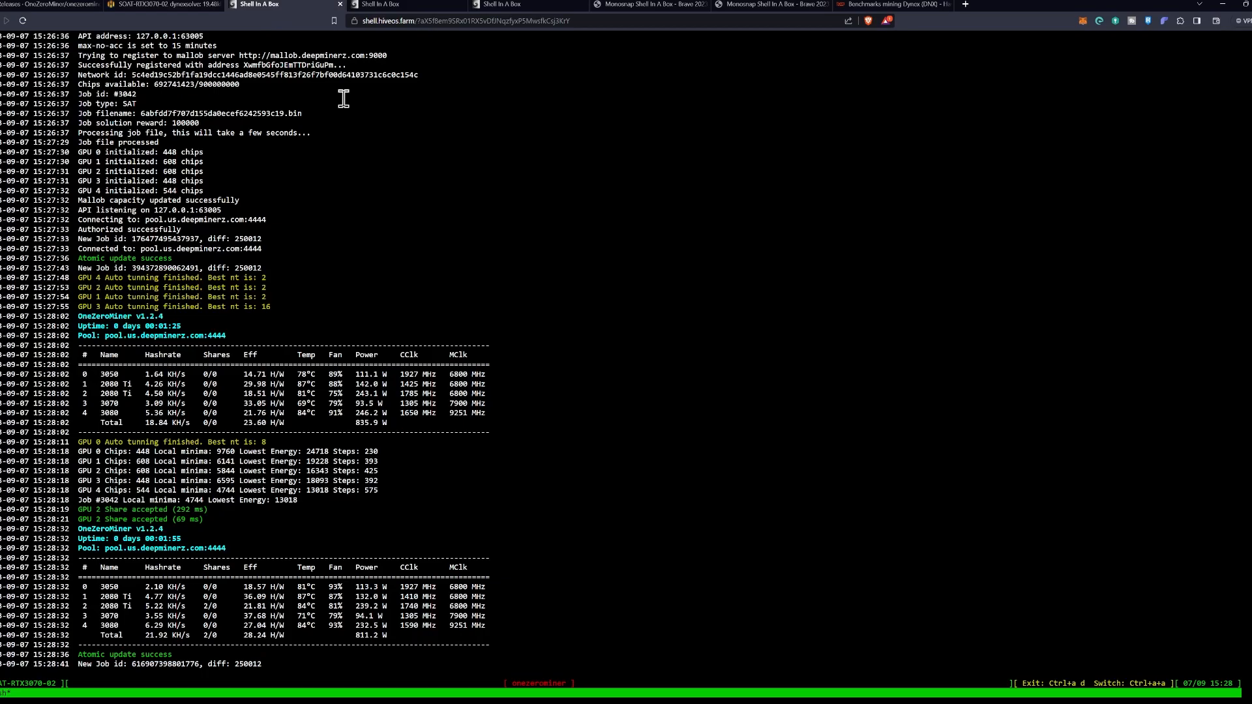
mouse_move(396, 158)
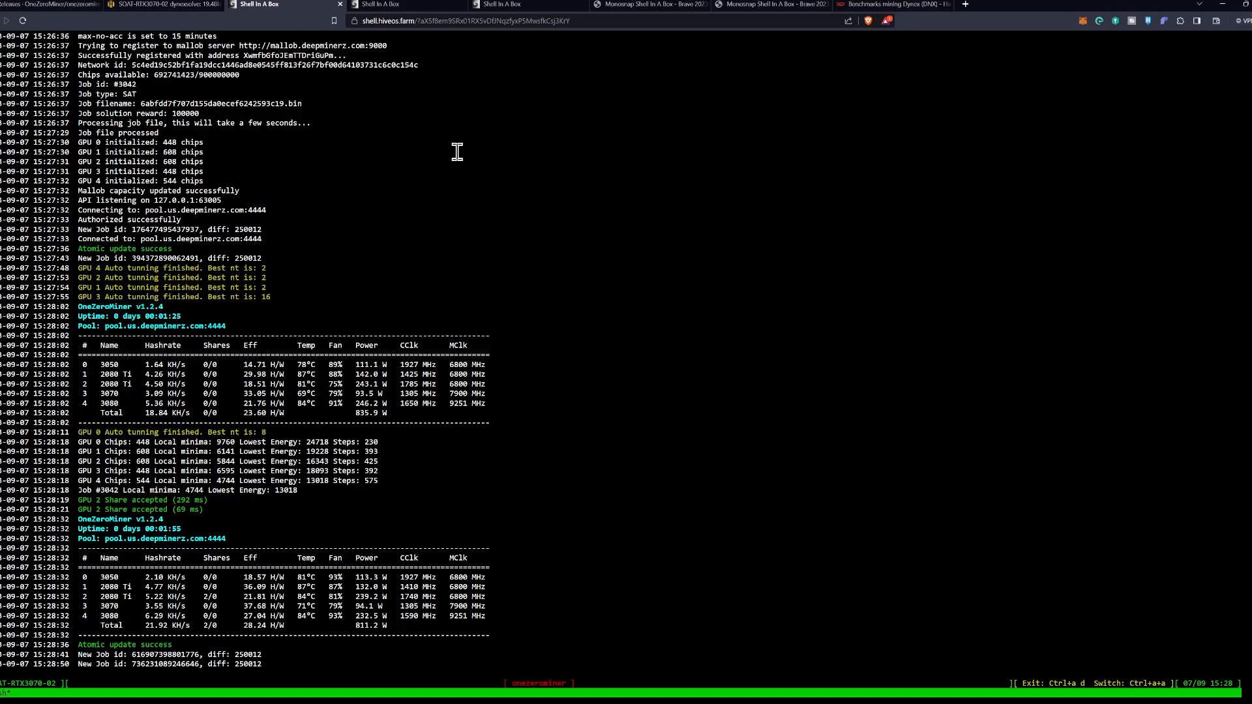
mouse_move(714, 100)
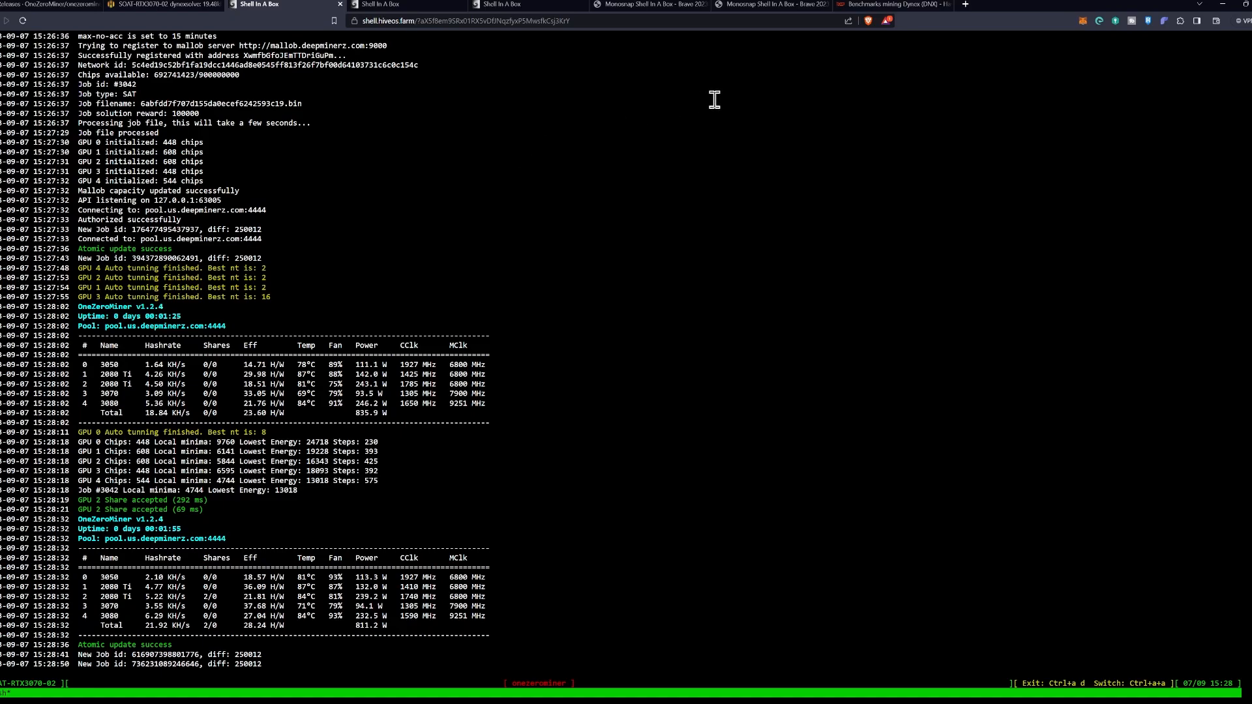
left_click(895, 6)
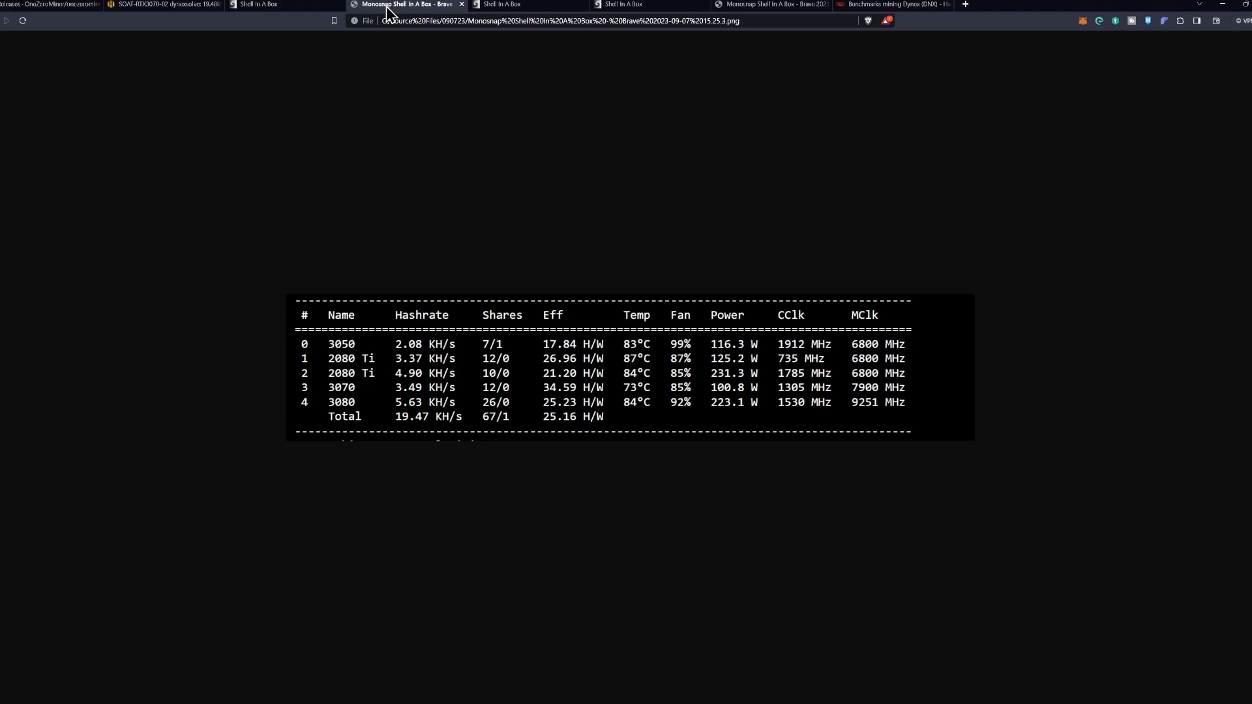
Compare SOAT-RTX3070-02's live 23.08 KH/s output against the earlier 19.47 KH/s screenshot
left_click(159, 6)
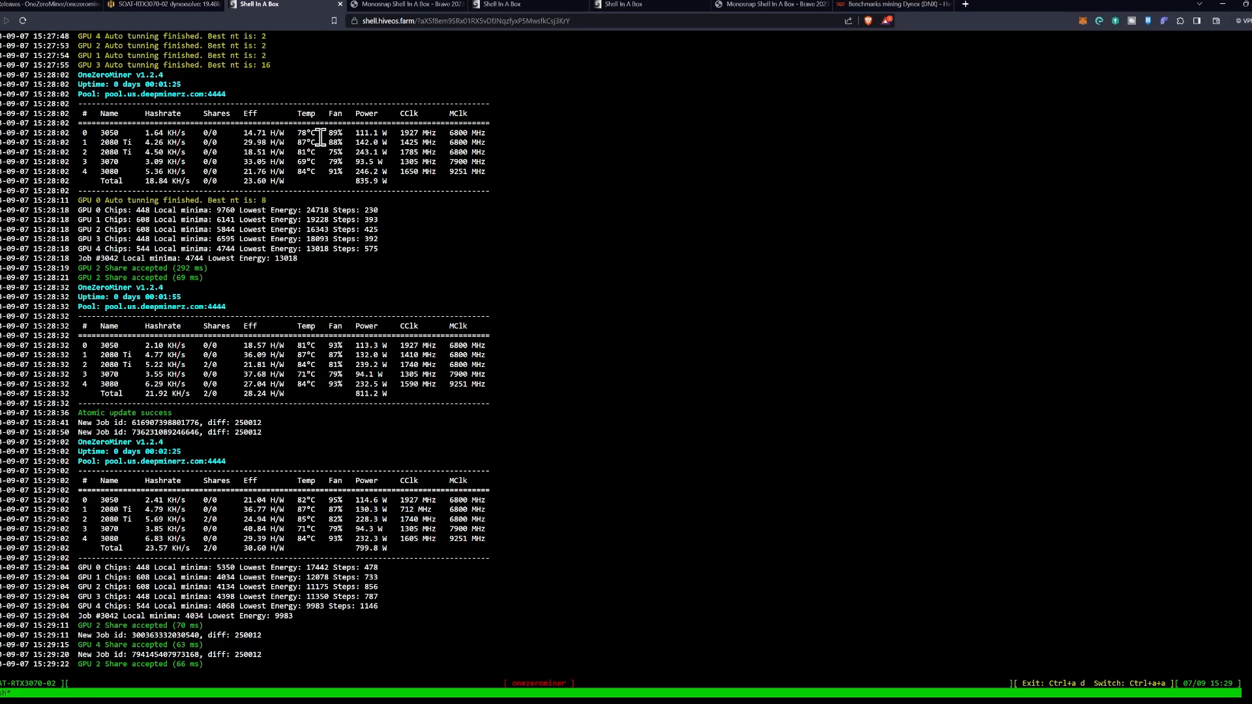
mouse_move(326, 137)
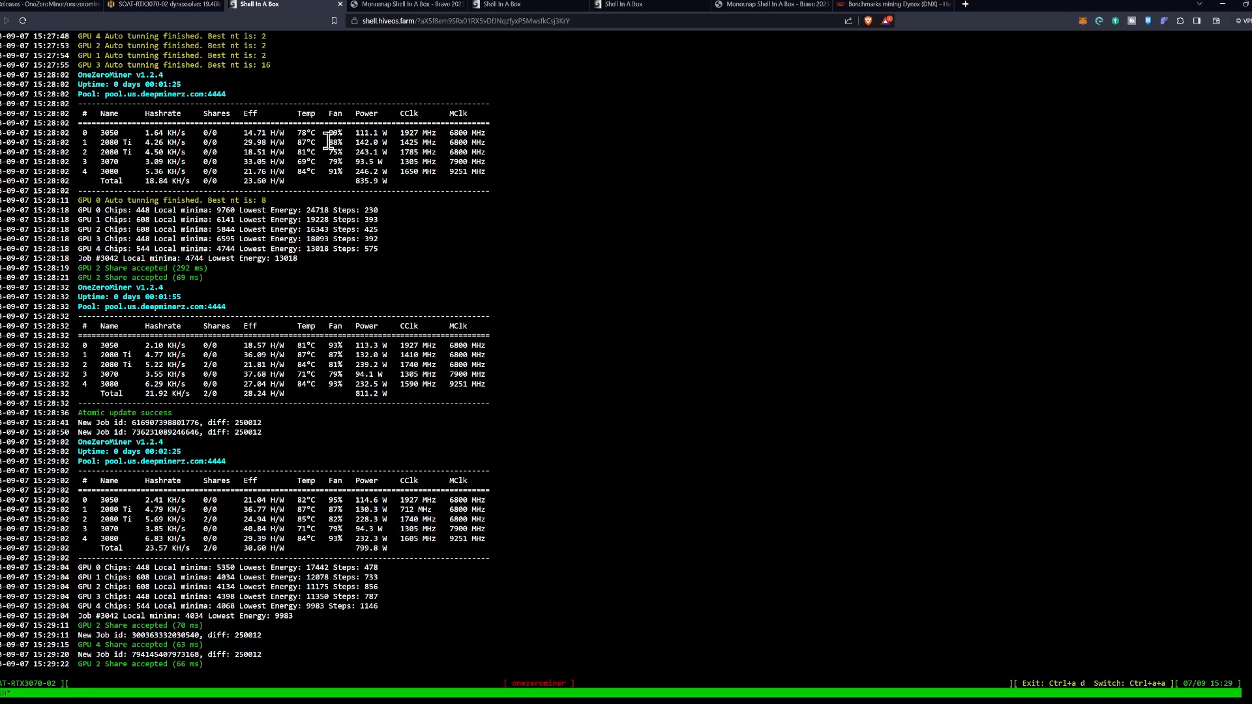
scroll("down", 3)
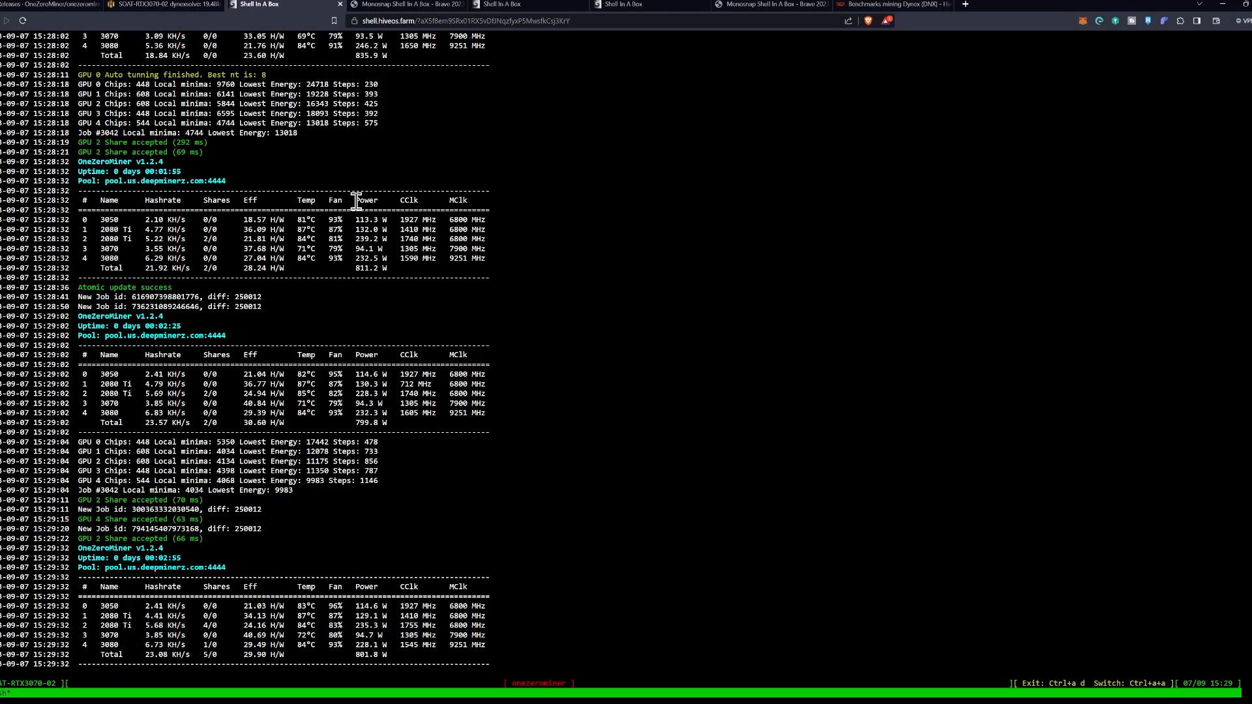
mouse_move(377, 155)
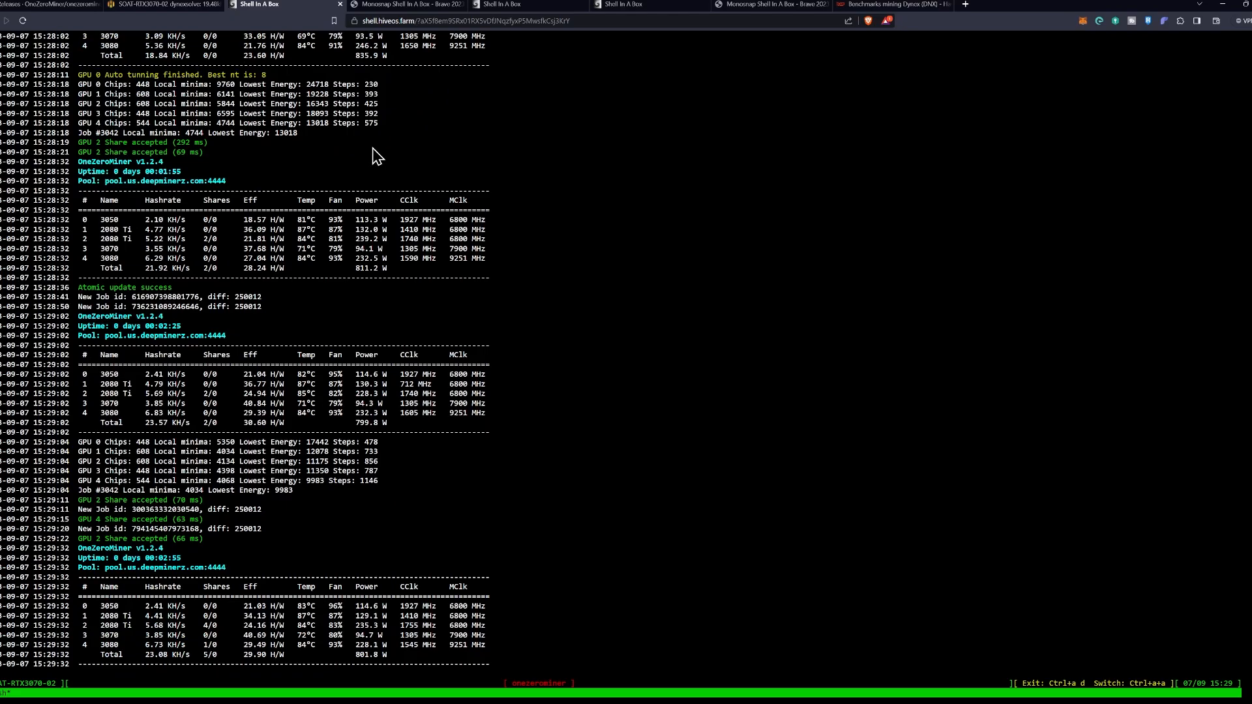
left_click(409, 5)
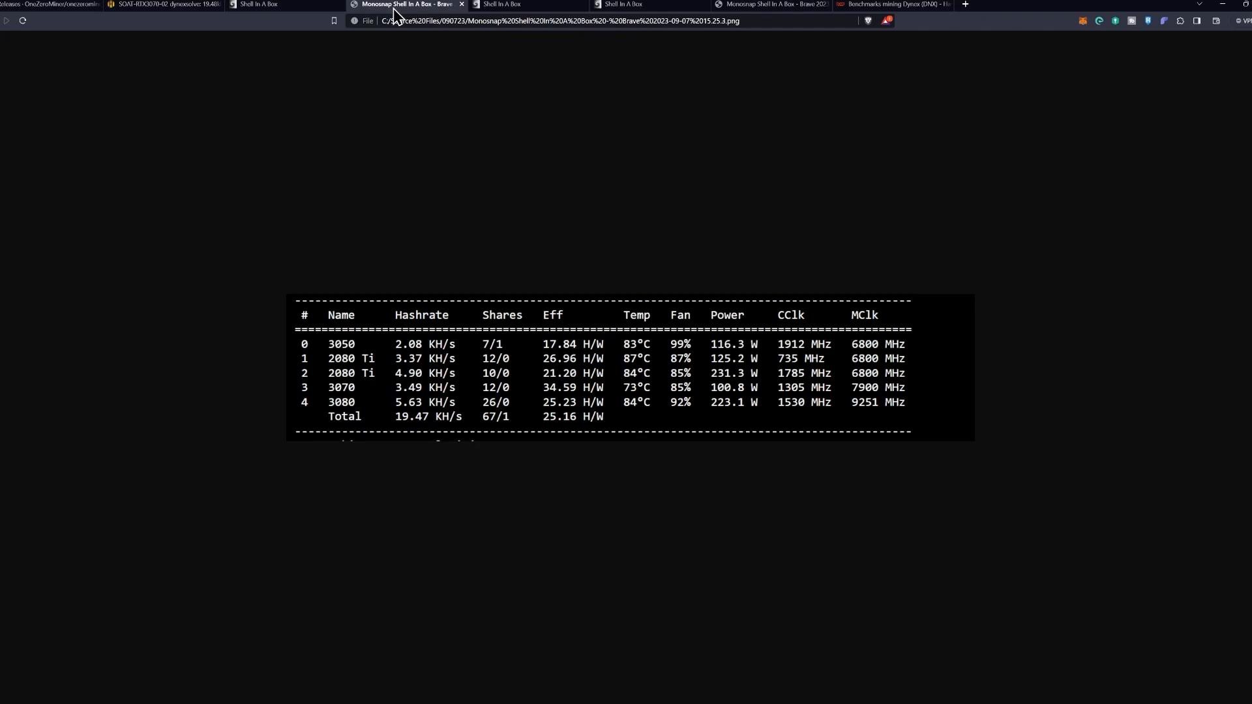
left_click(256, 5)
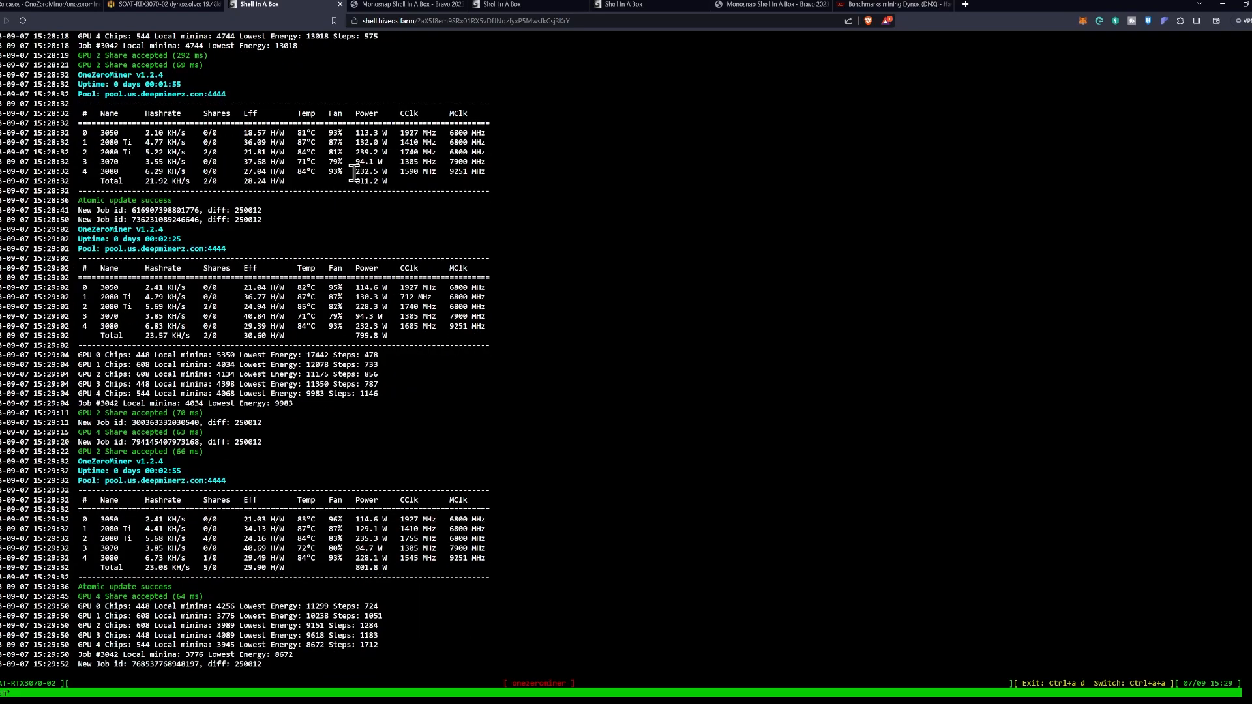
mouse_move(446, 212)
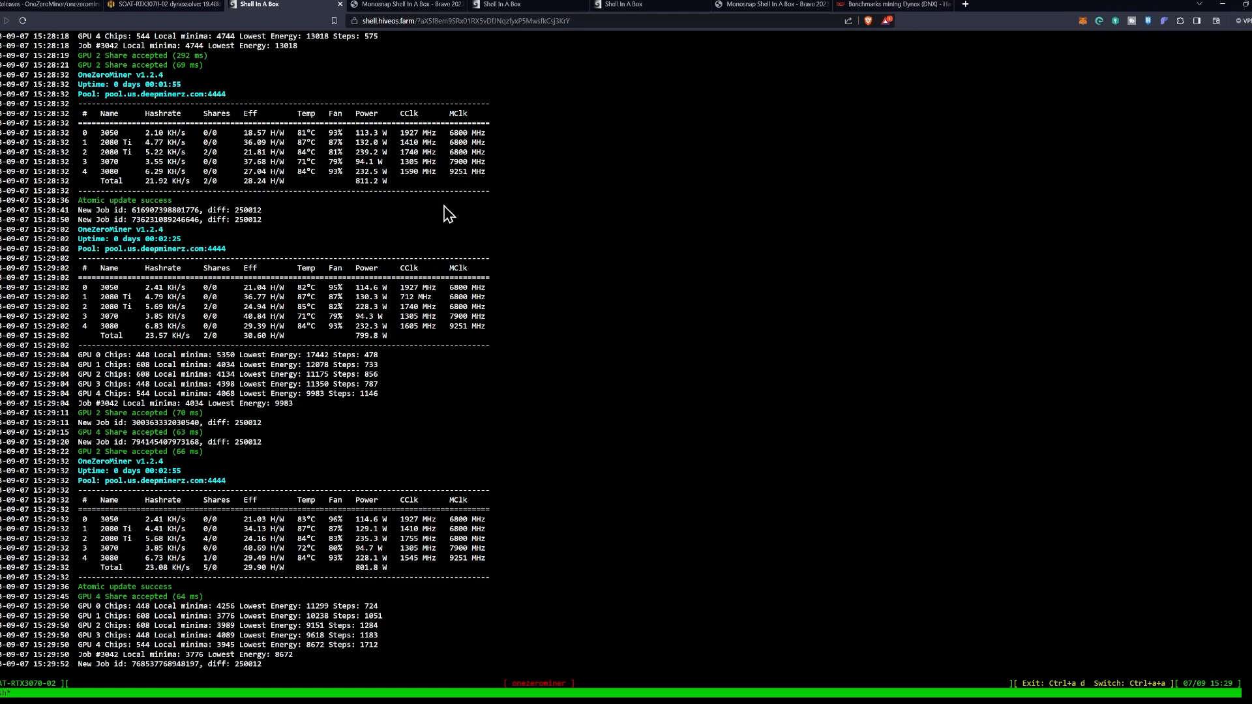
mouse_move(452, 88)
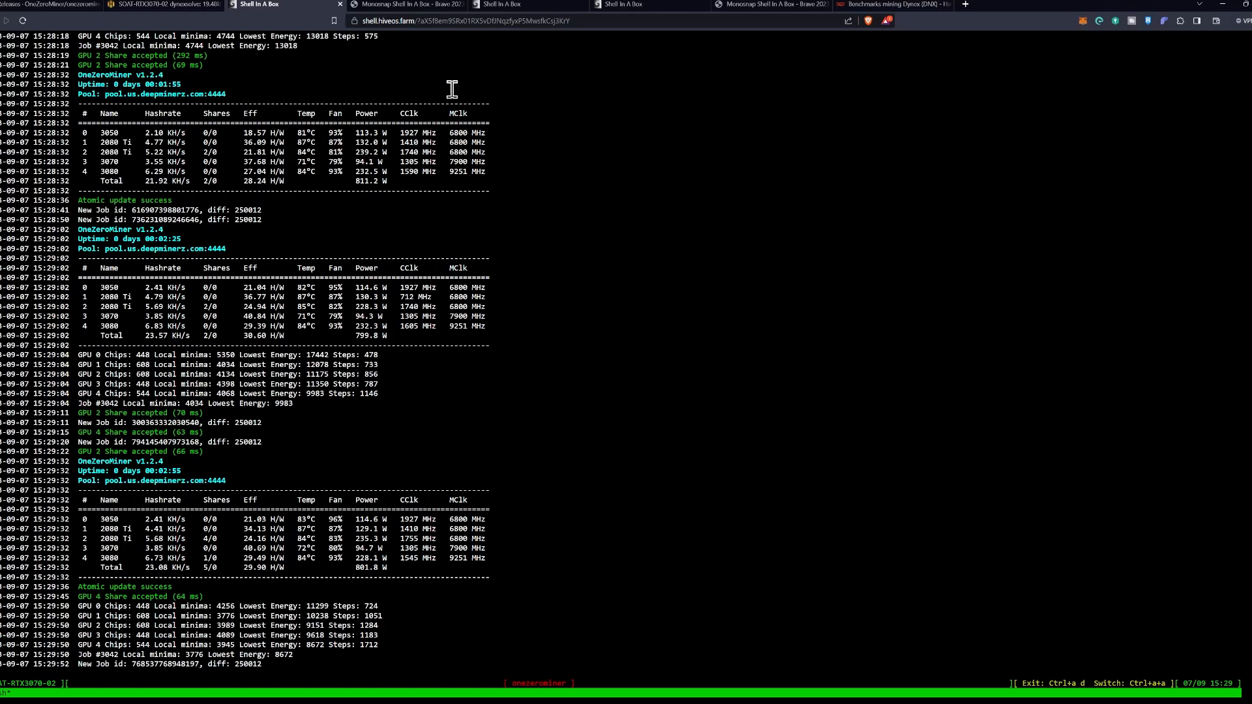
Check the screenshot once more, then bring up the twelve RTX 3070 rig's miner output
left_click(409, 5)
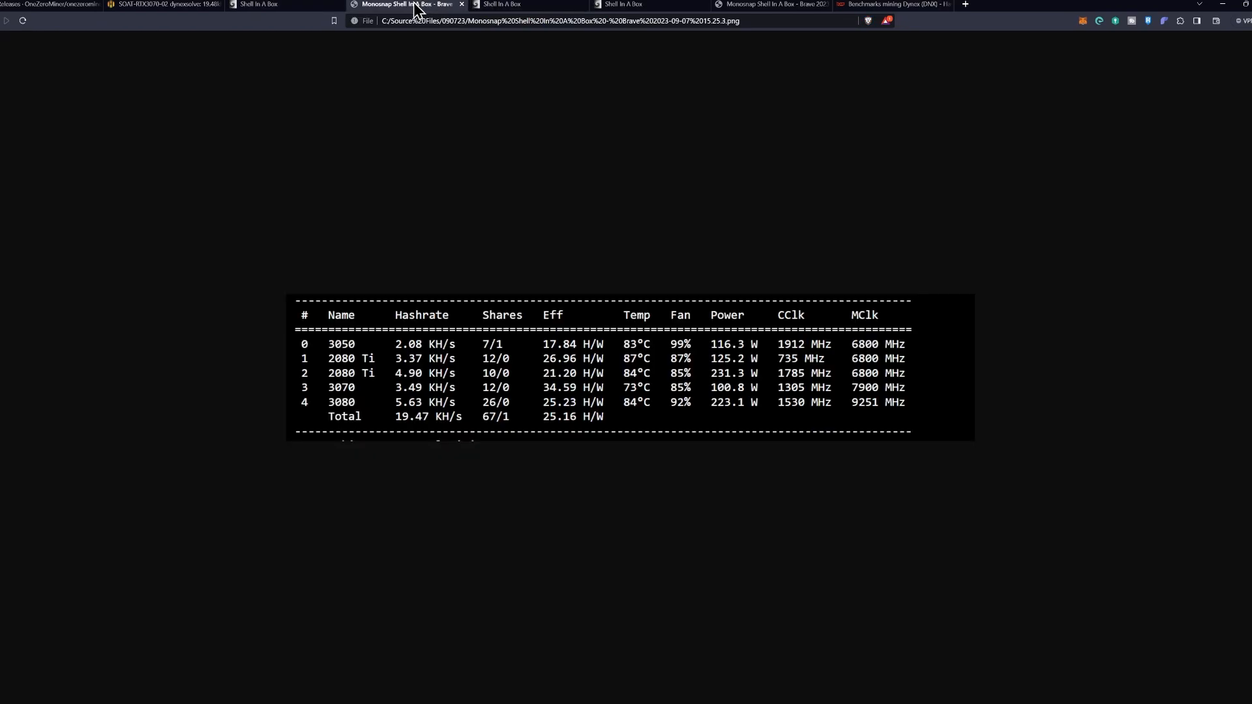
left_click(500, 4)
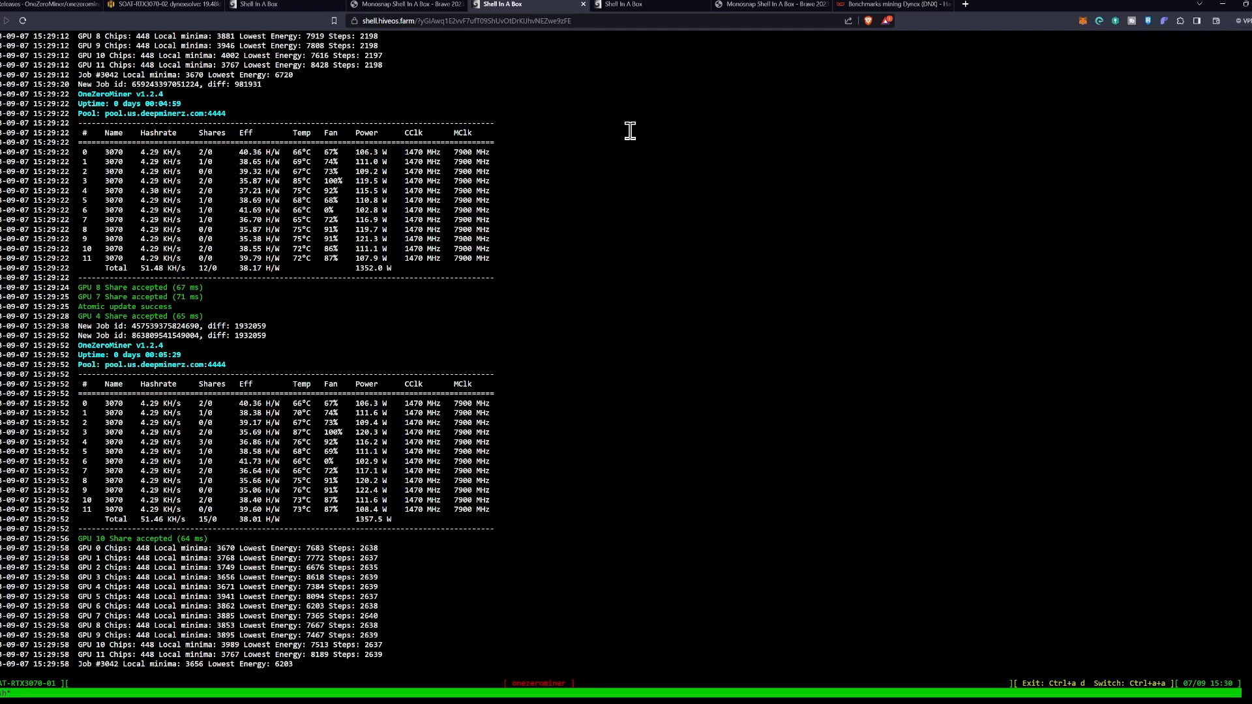
Switch to the hashrate.no Dynex (DNX) benchmark charts with per-GPU efficiency rankings
left_click(878, 5)
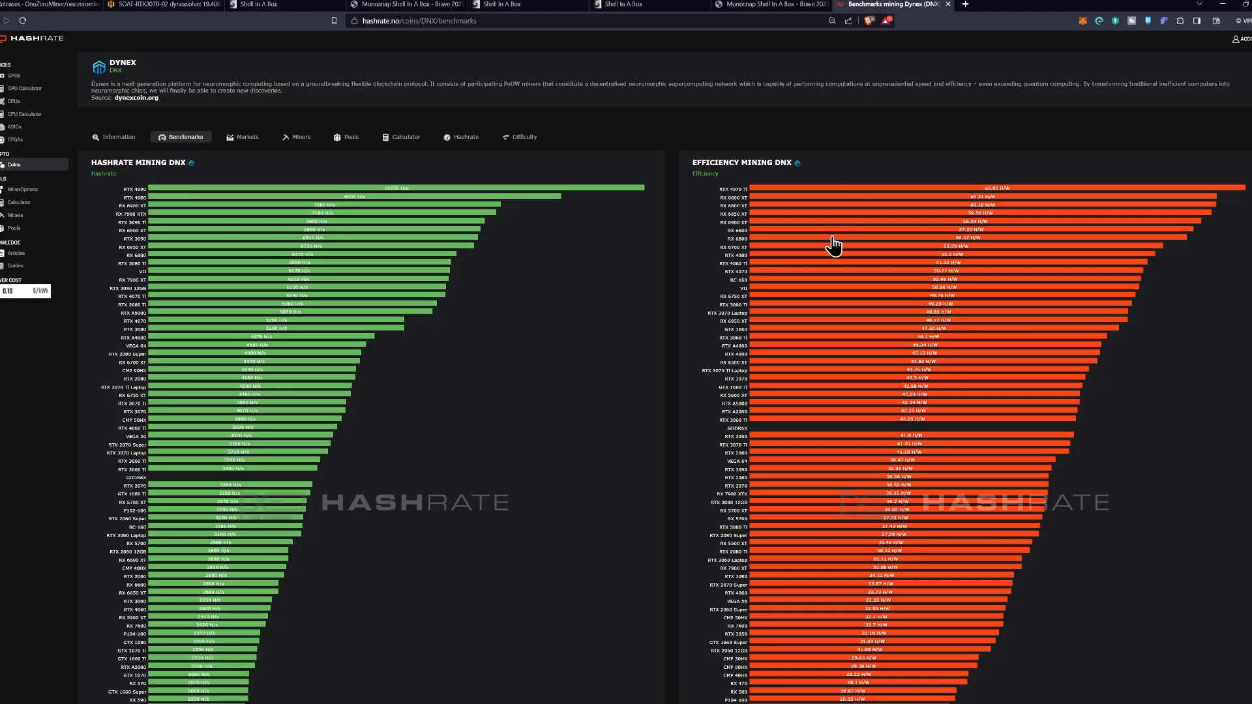
mouse_move(850, 152)
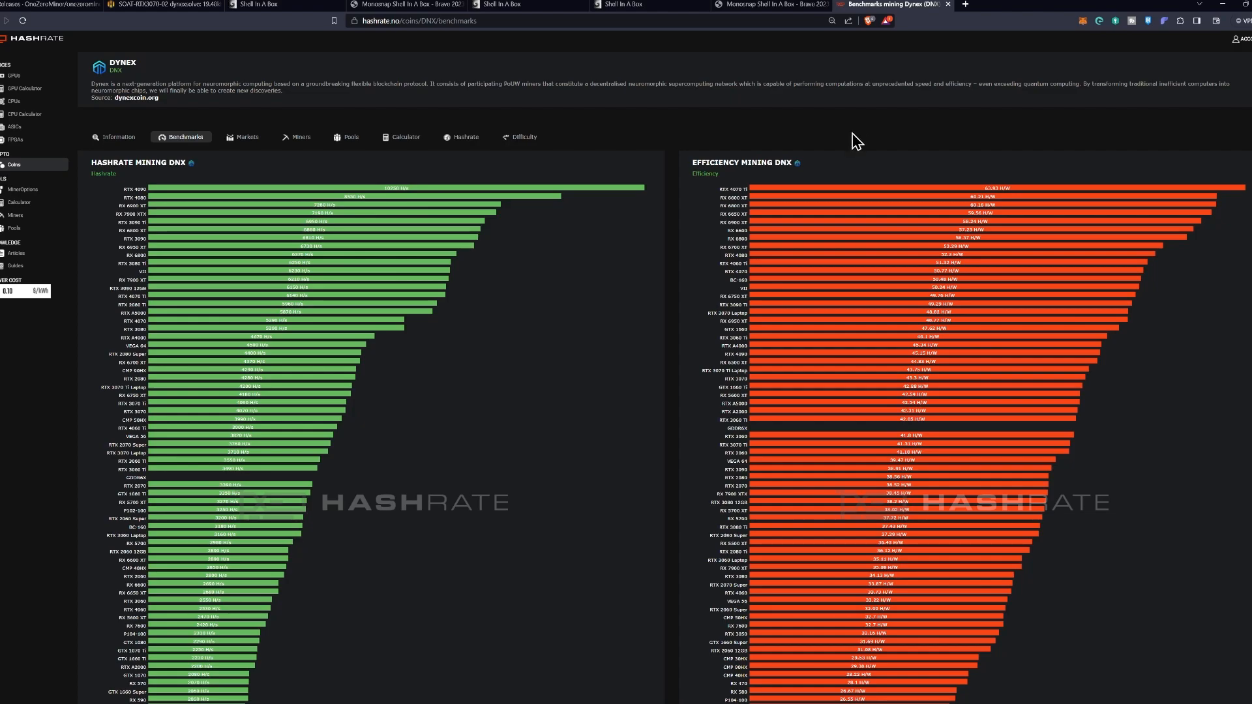
mouse_move(771, 349)
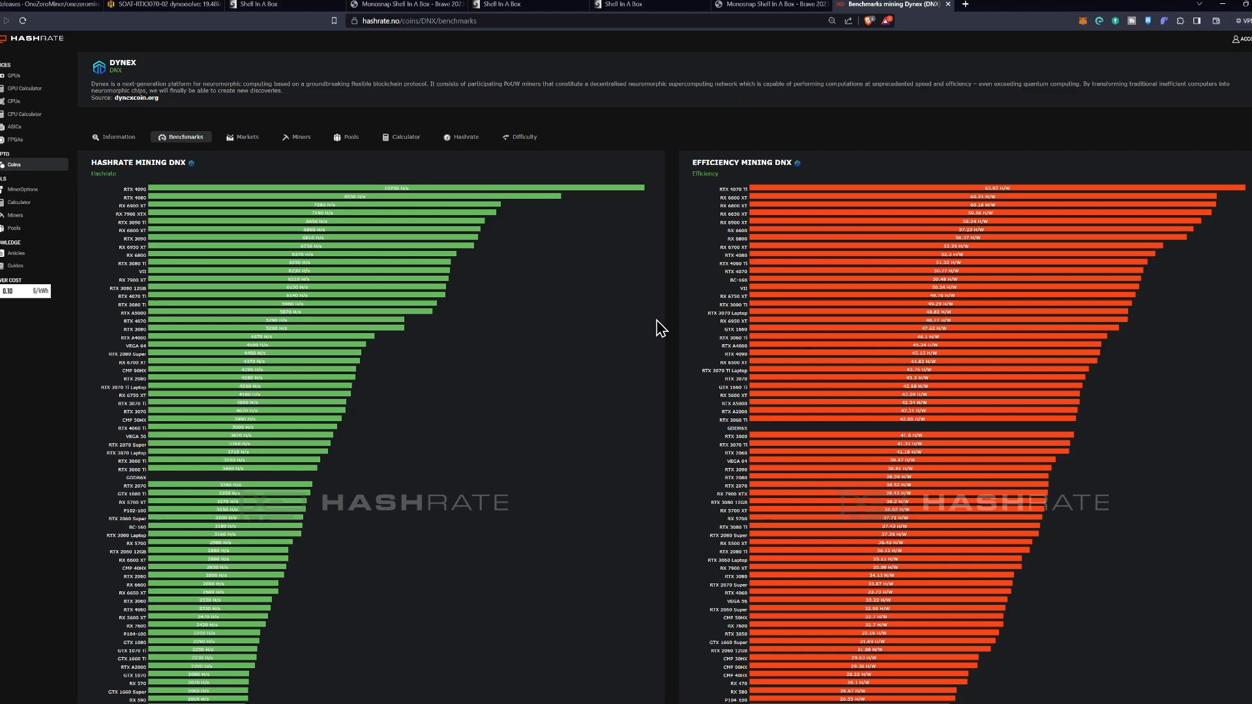
mouse_move(913, 392)
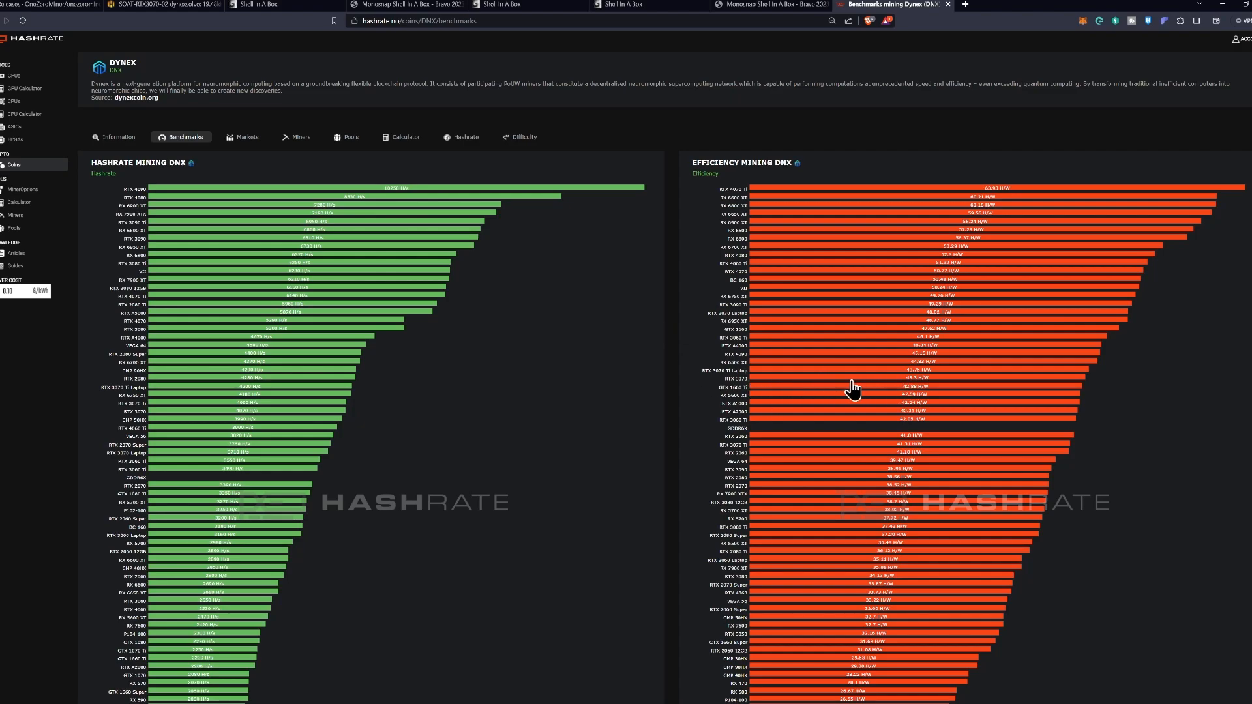
mouse_move(650, 364)
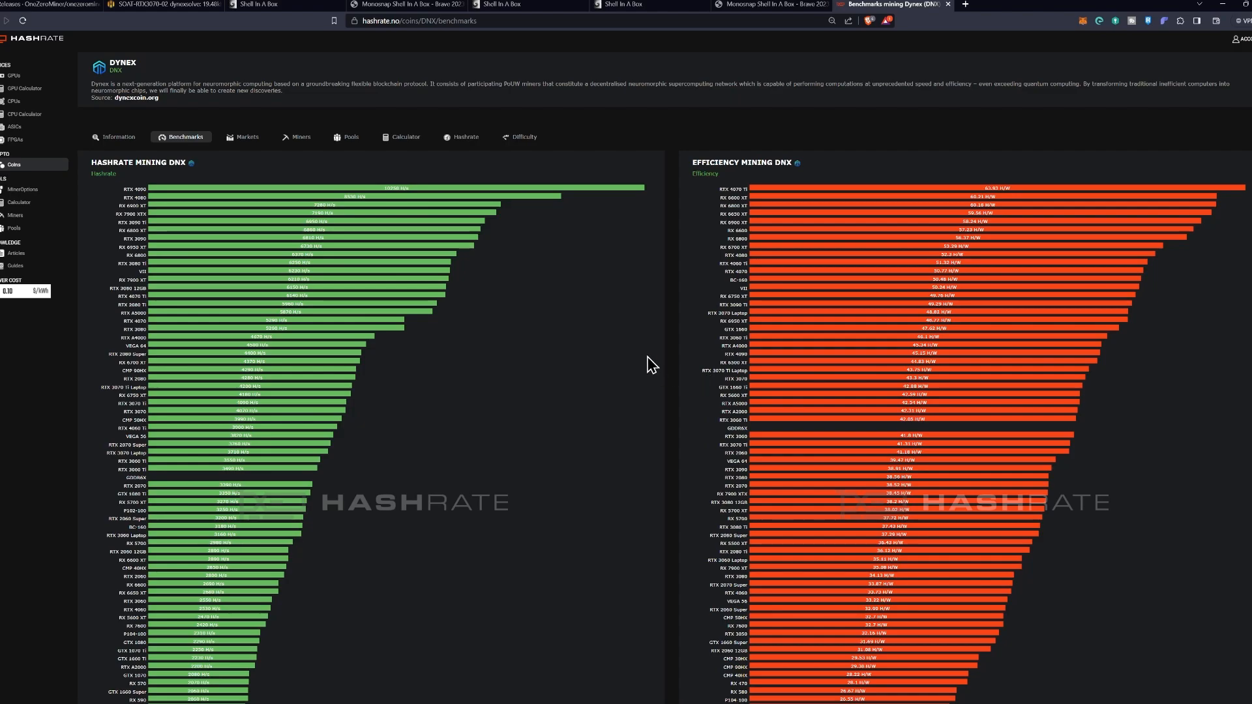
mouse_move(763, 388)
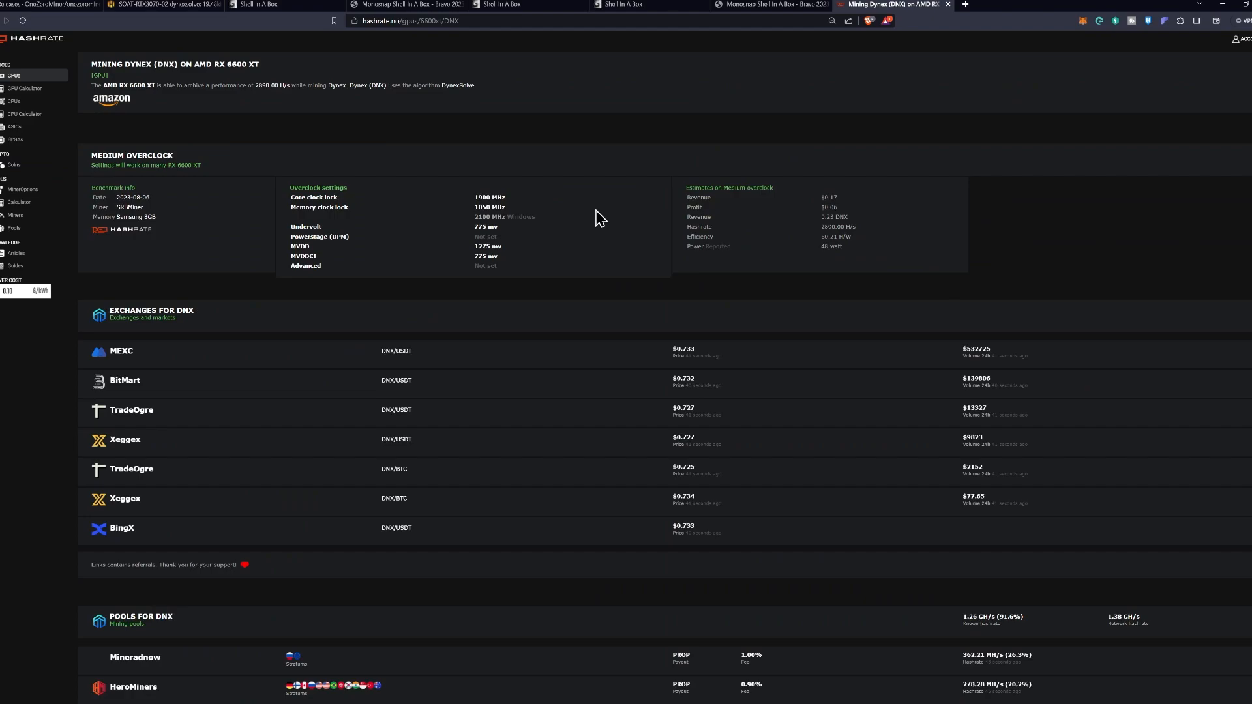
mouse_move(664, 221)
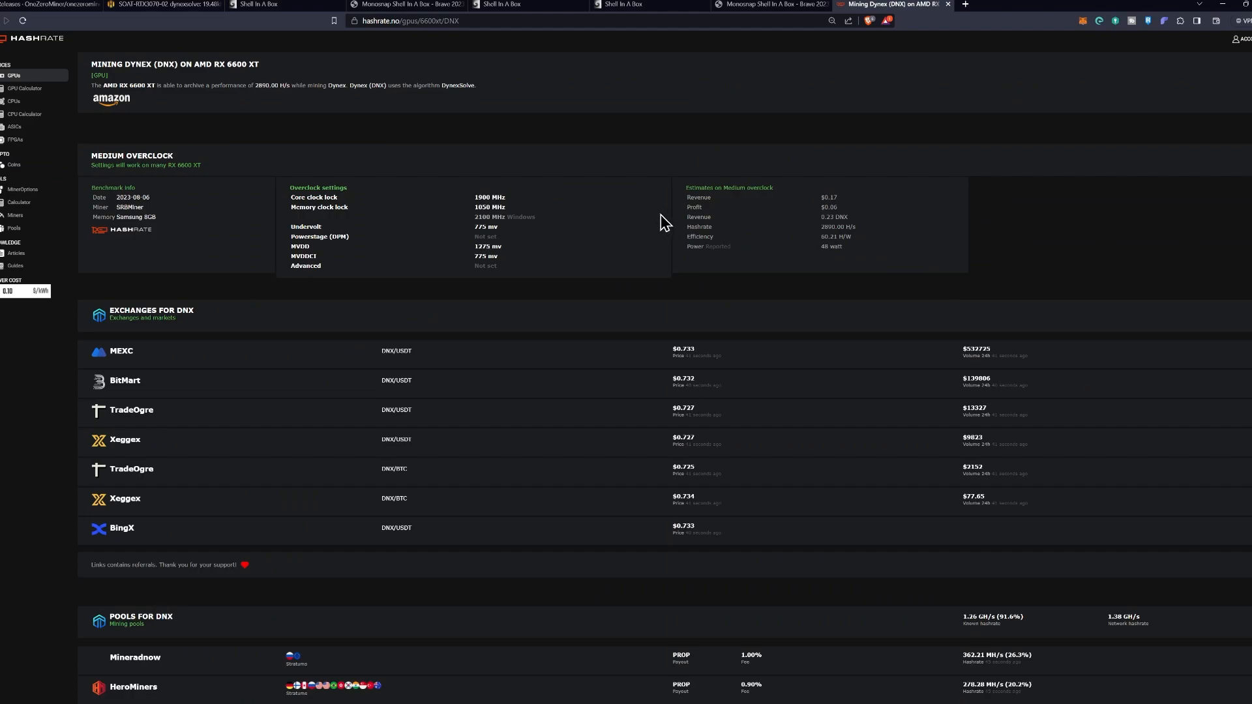